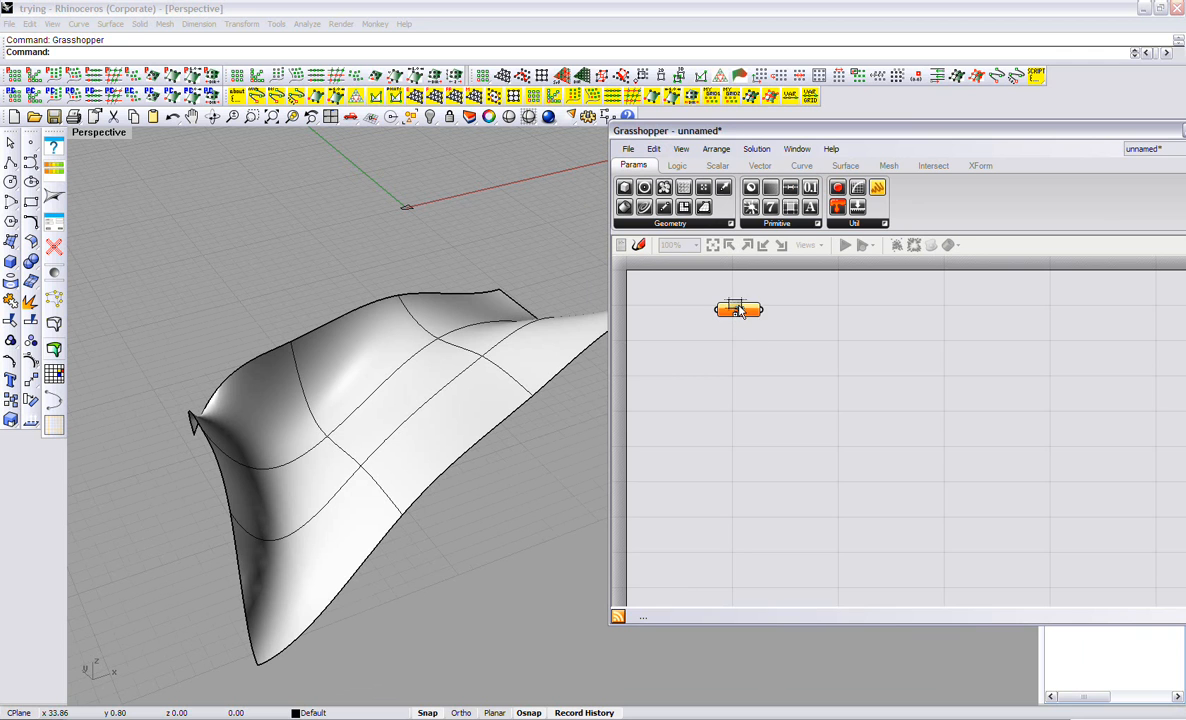
# Reference the curved Rhino surface into the Srf param and add an Isocurve component
pyautogui.rightClick(740, 308)
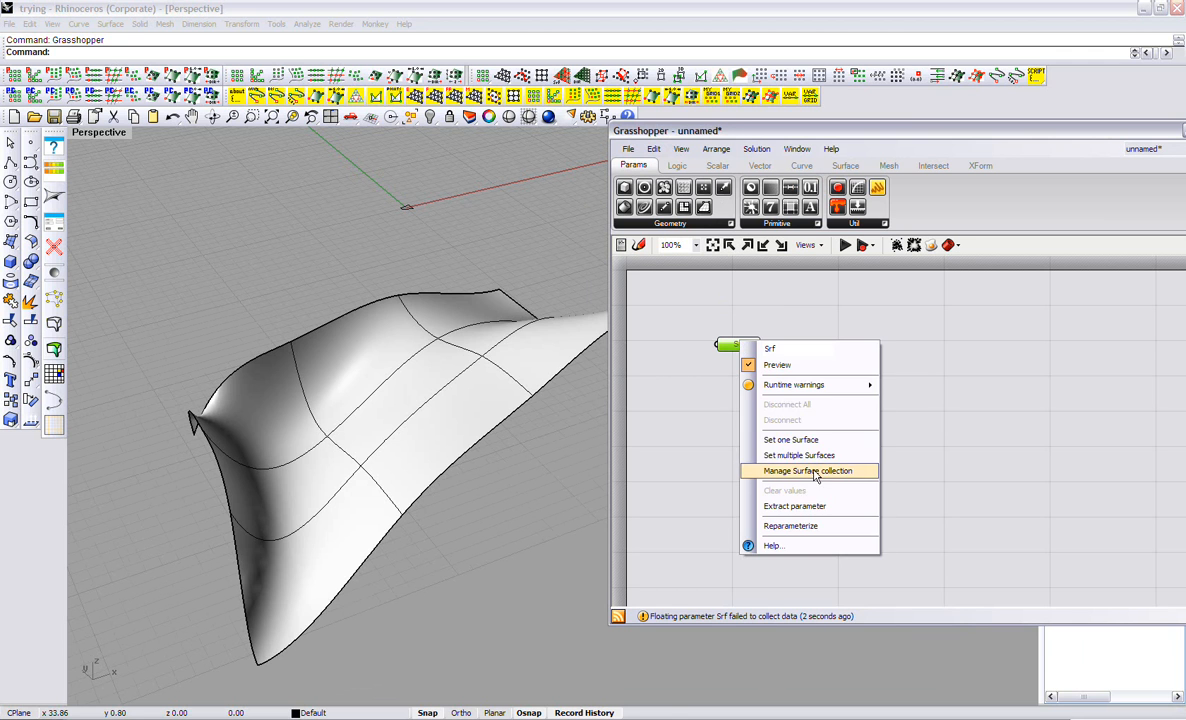
pyautogui.click(792, 440)
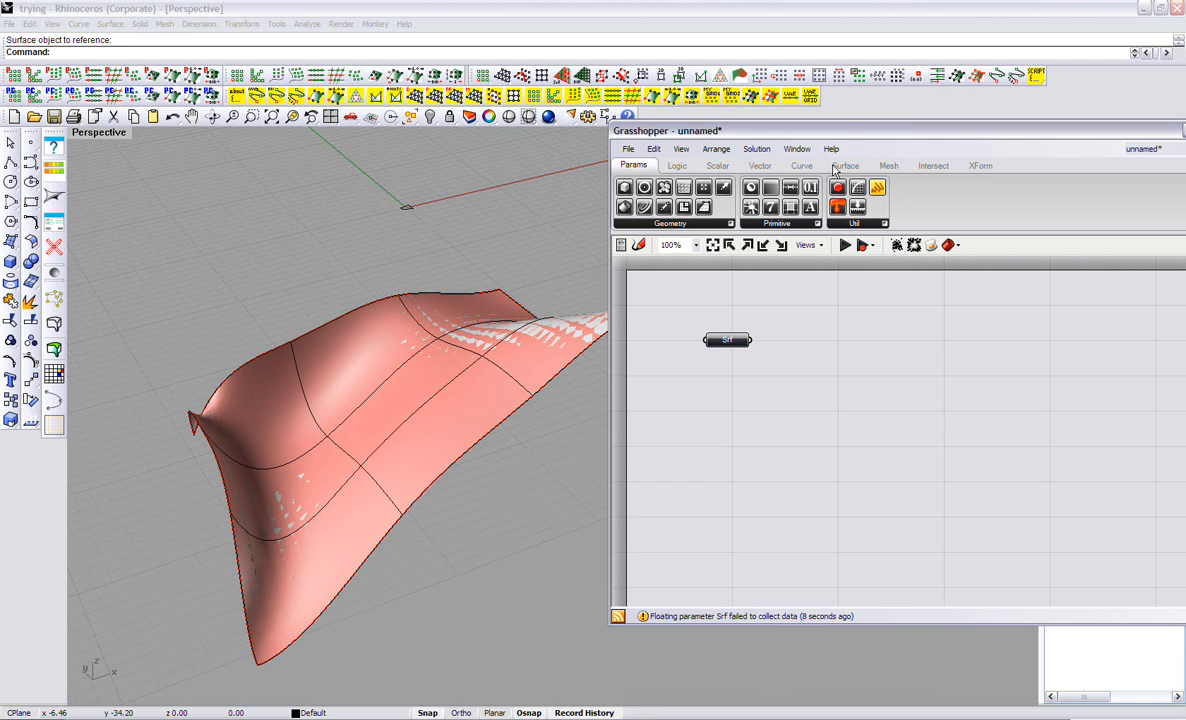
pyautogui.click(800, 164)
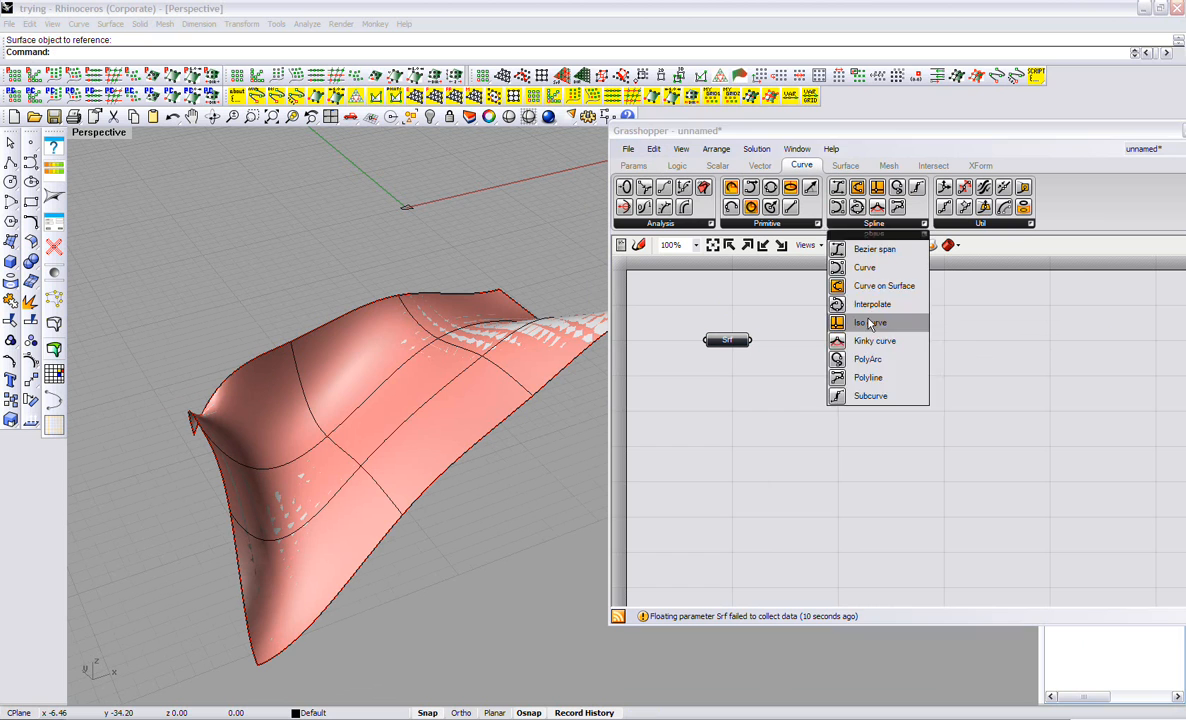
pyautogui.click(868, 322)
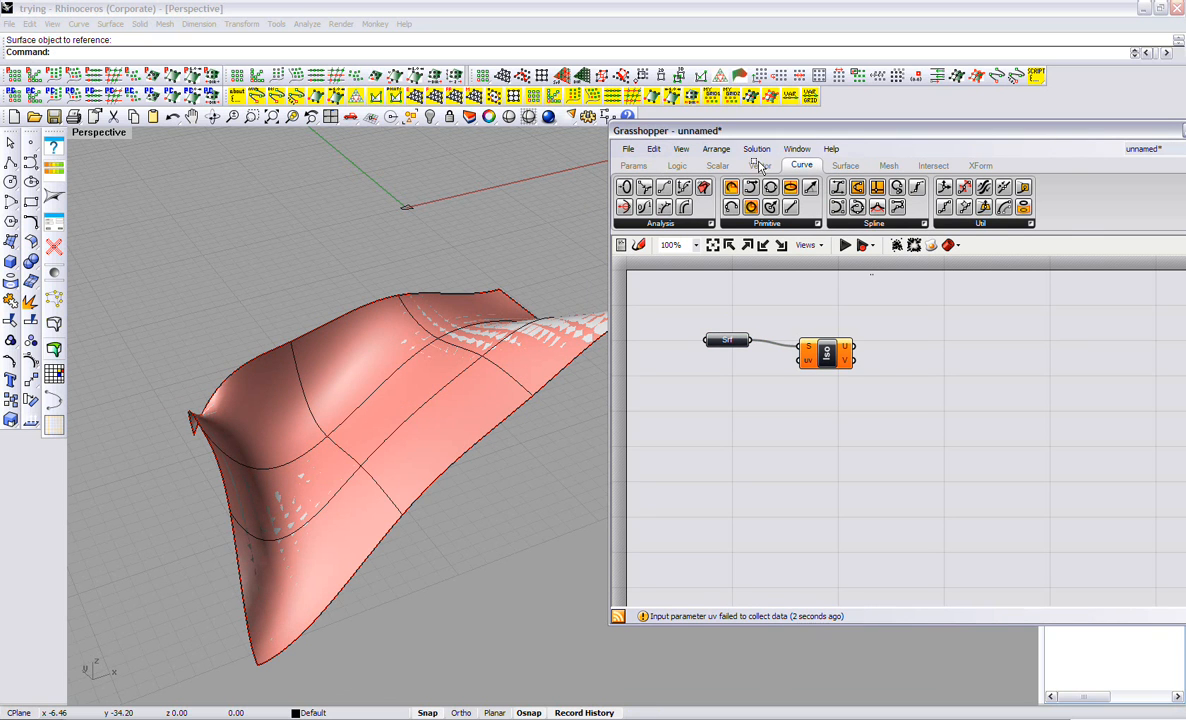
# Add a Vector XYZ beside the surface param with a fixed number on its input for the UV point
pyautogui.click(760, 164)
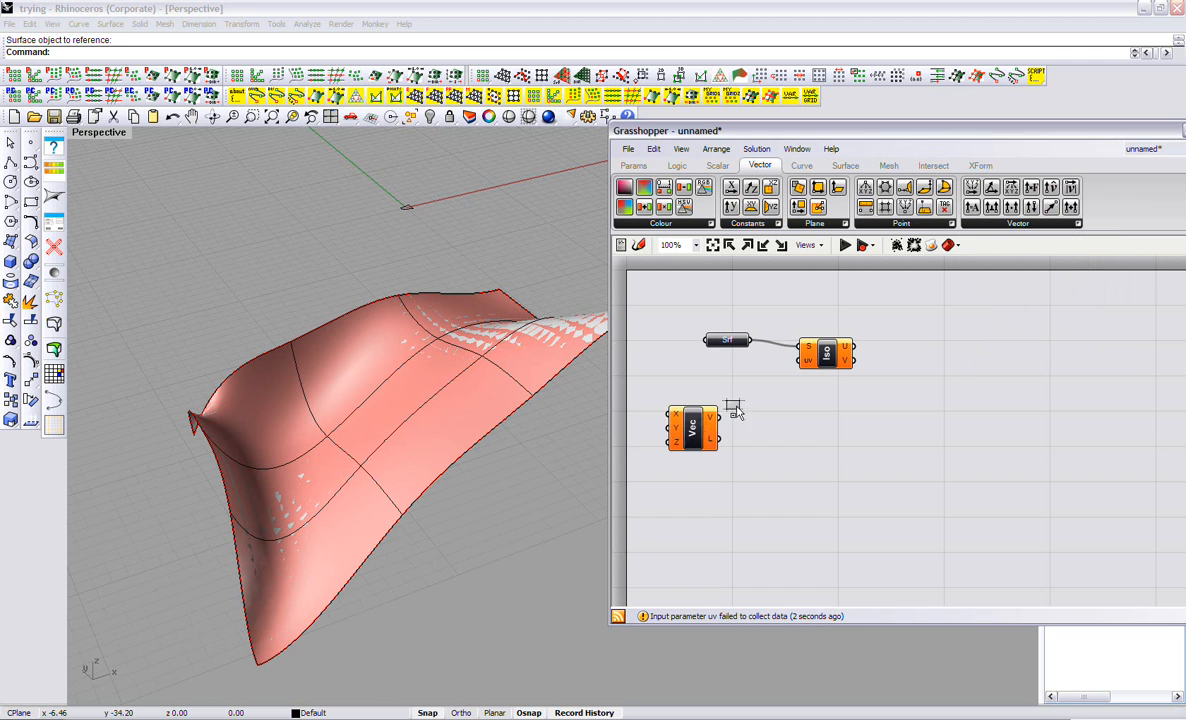
pyautogui.moveTo(692, 428); pyautogui.dragTo(738, 376)
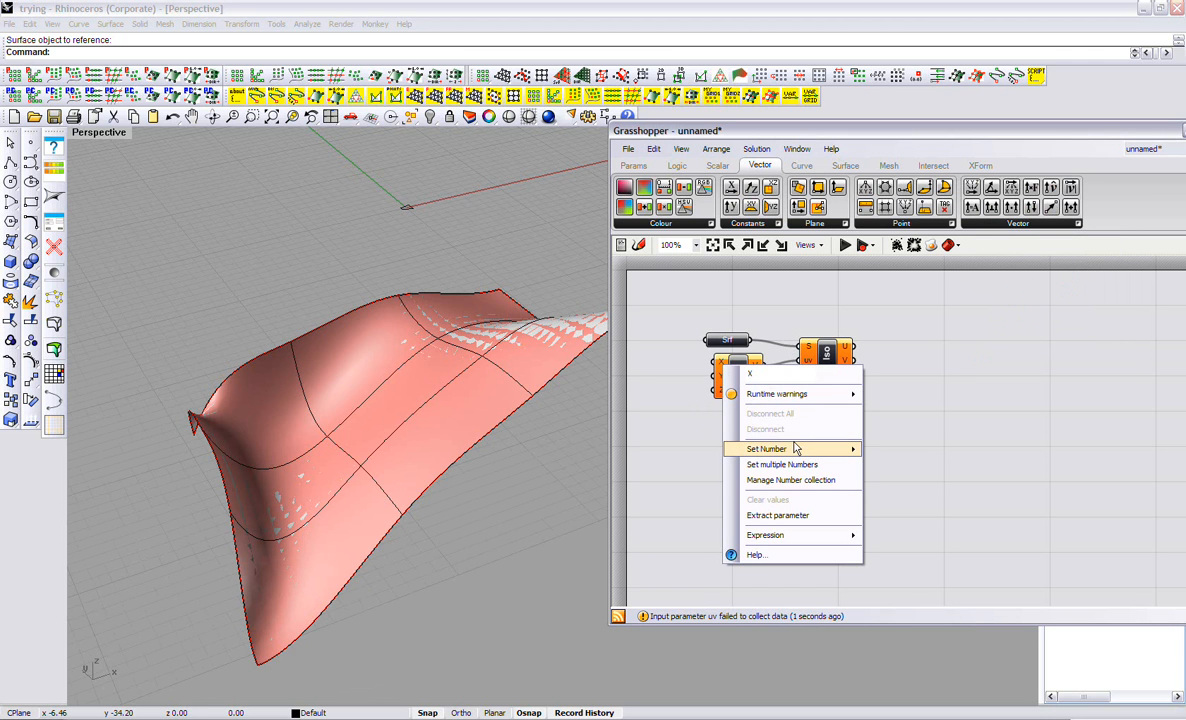
pyautogui.click(768, 448)
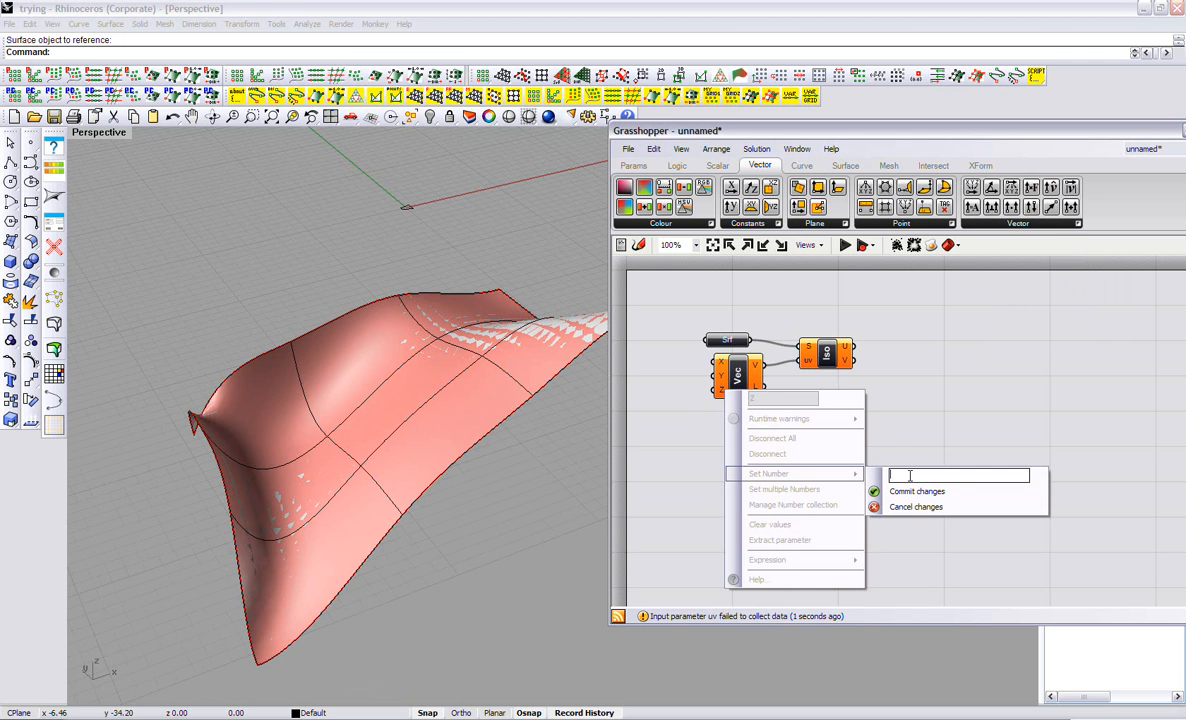
pyautogui.click(916, 492)
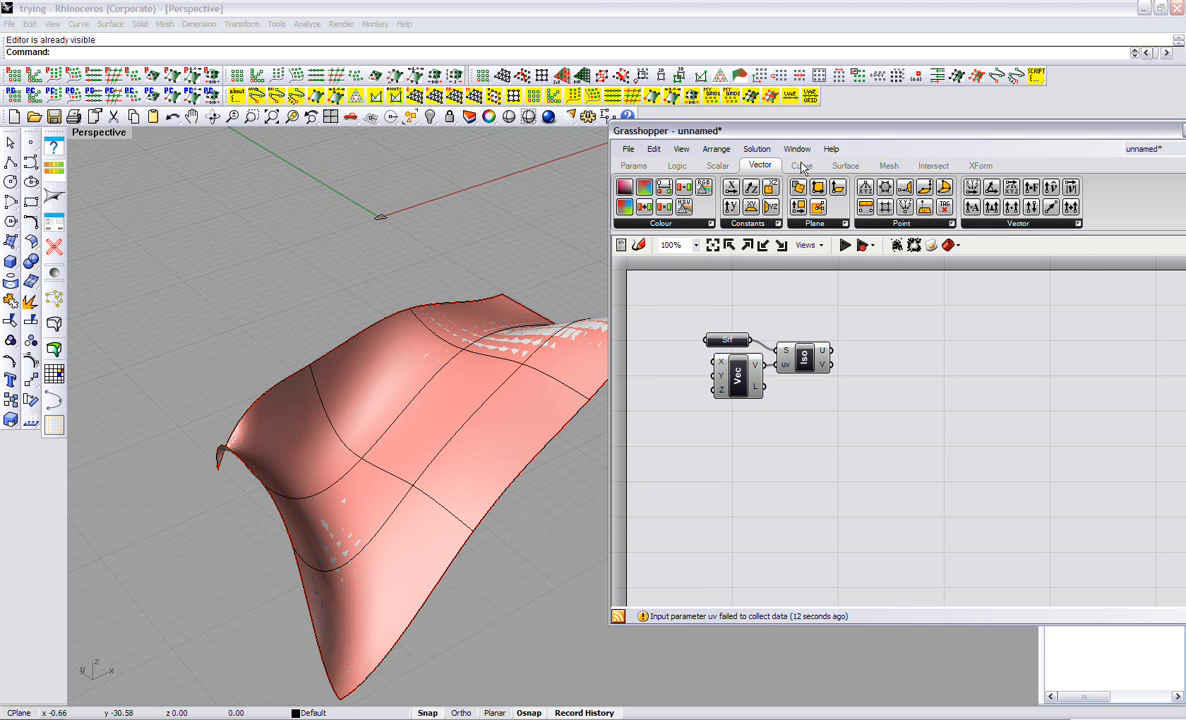
# Add a number slider set to Integers to drive the isocurve UV positions
pyautogui.click(802, 164)
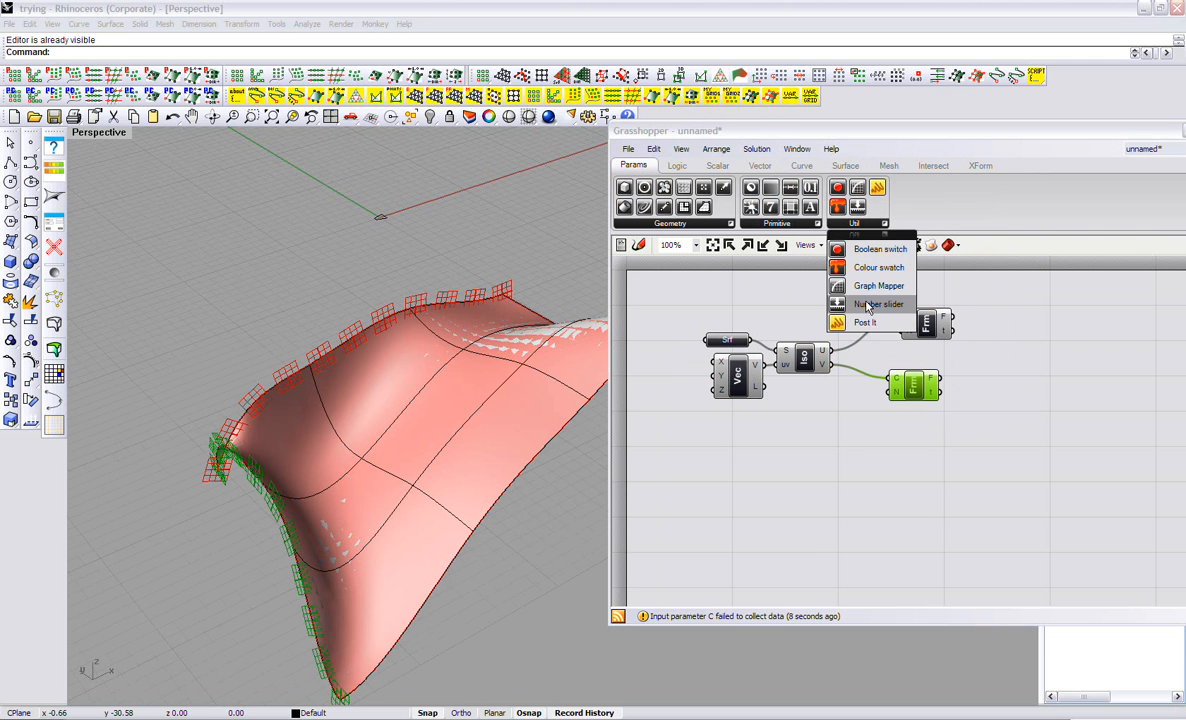
pyautogui.click(878, 304)
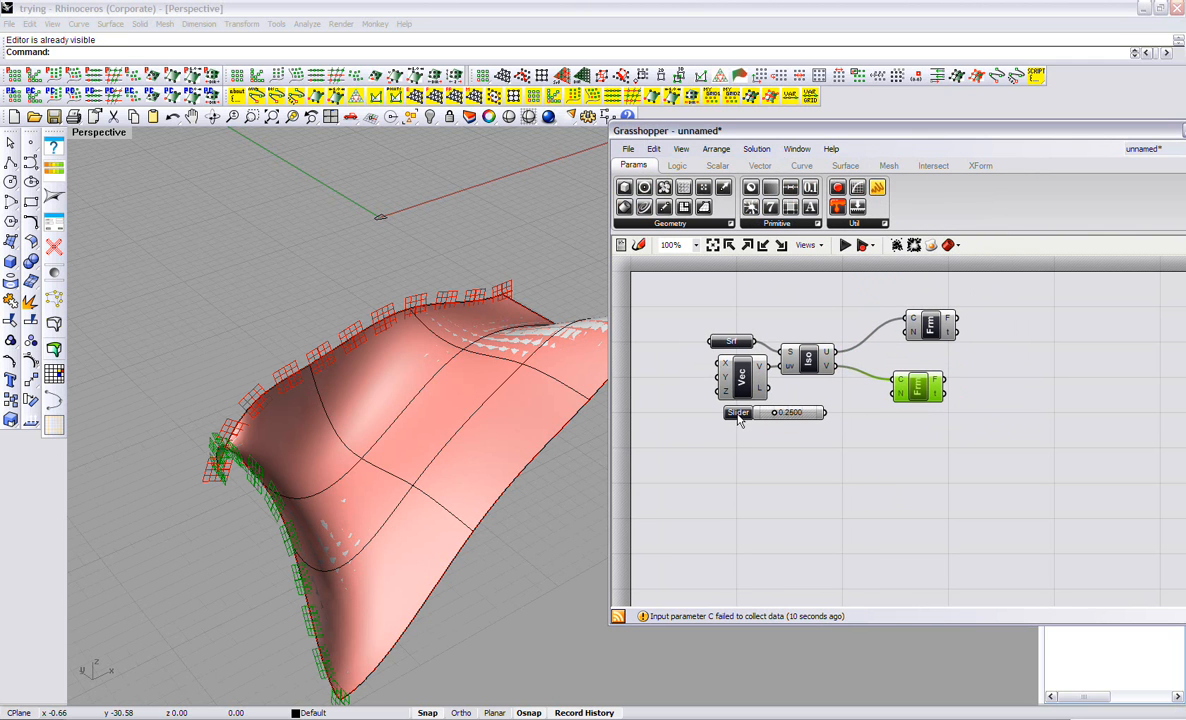
pyautogui.rightClick(738, 412)
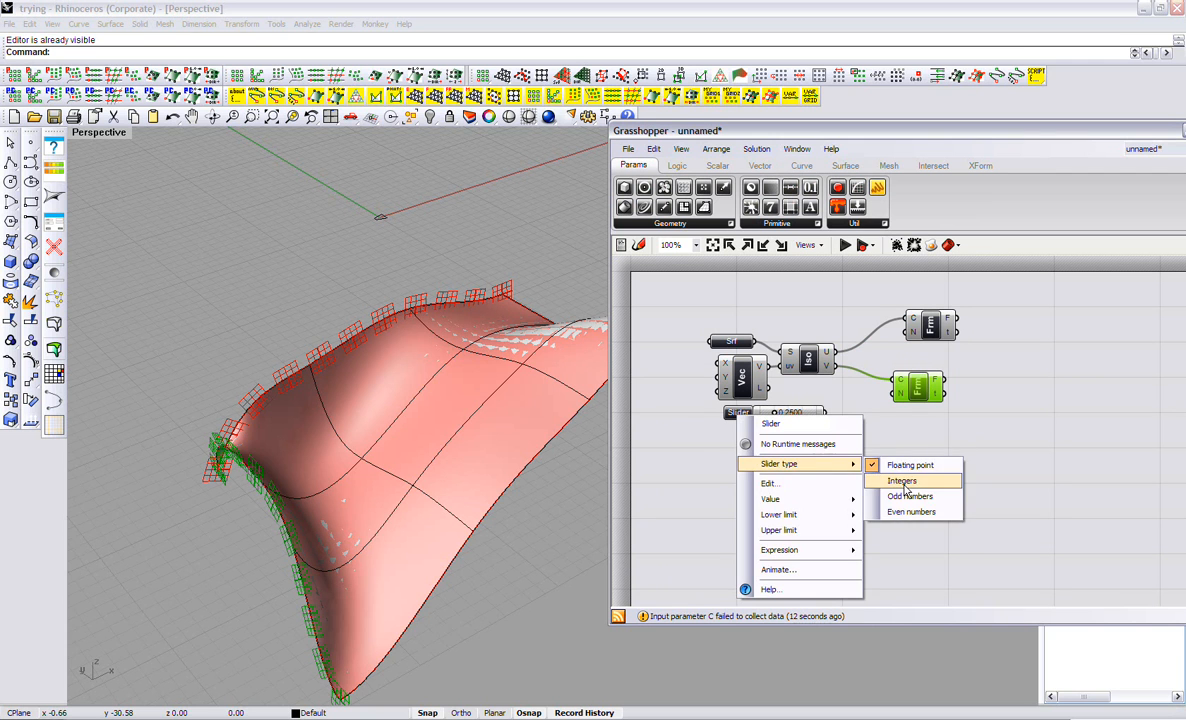
pyautogui.moveTo(770, 552)
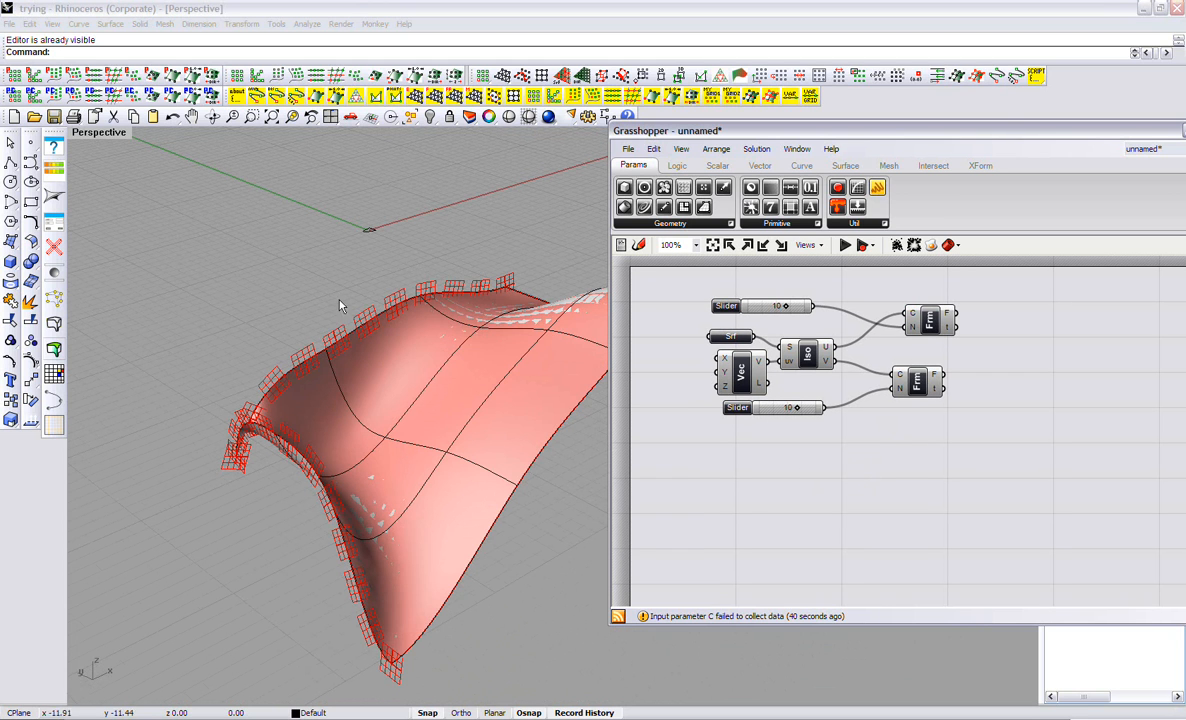
pyautogui.moveTo(348, 418)
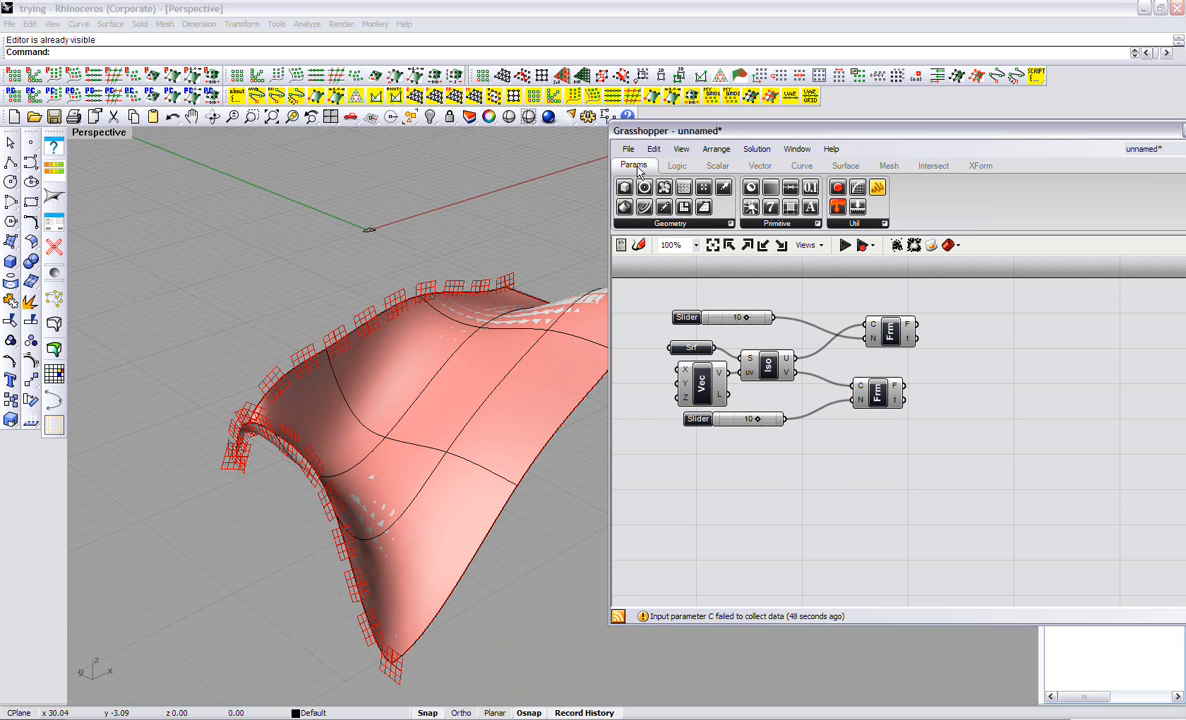
pyautogui.moveTo(668, 164)
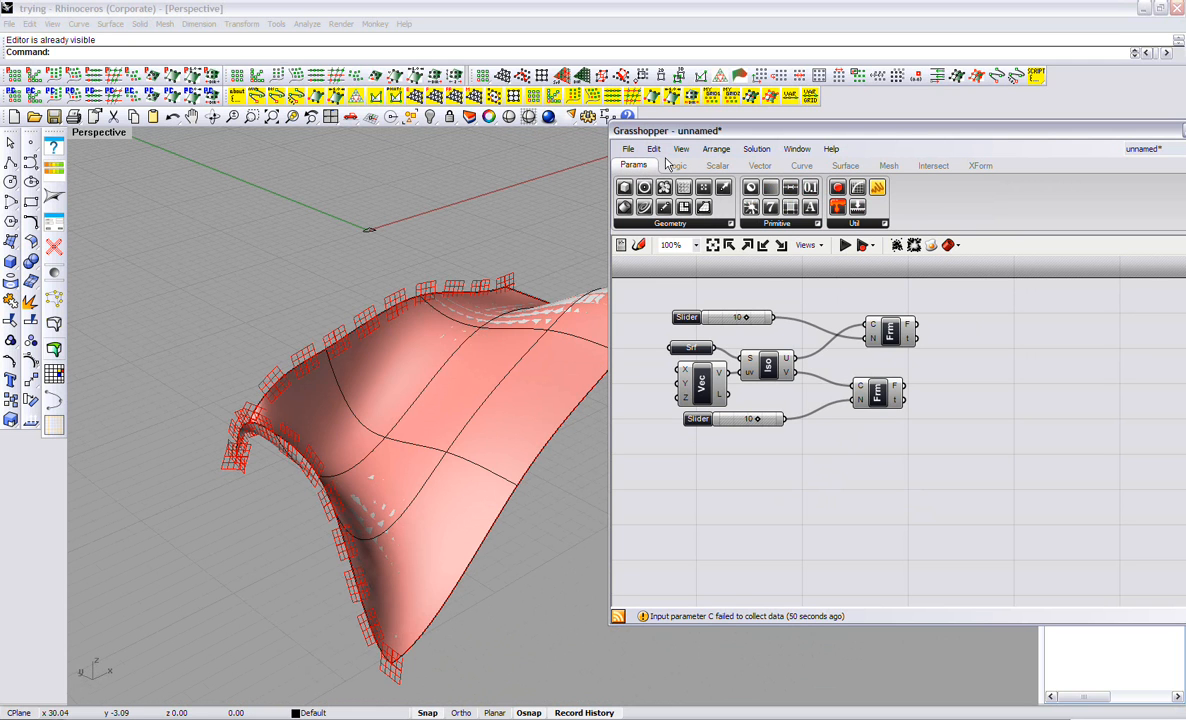
# Add a curve-on-surface component wired to the divided points so isocurves preview as a grid
pyautogui.click(676, 164)
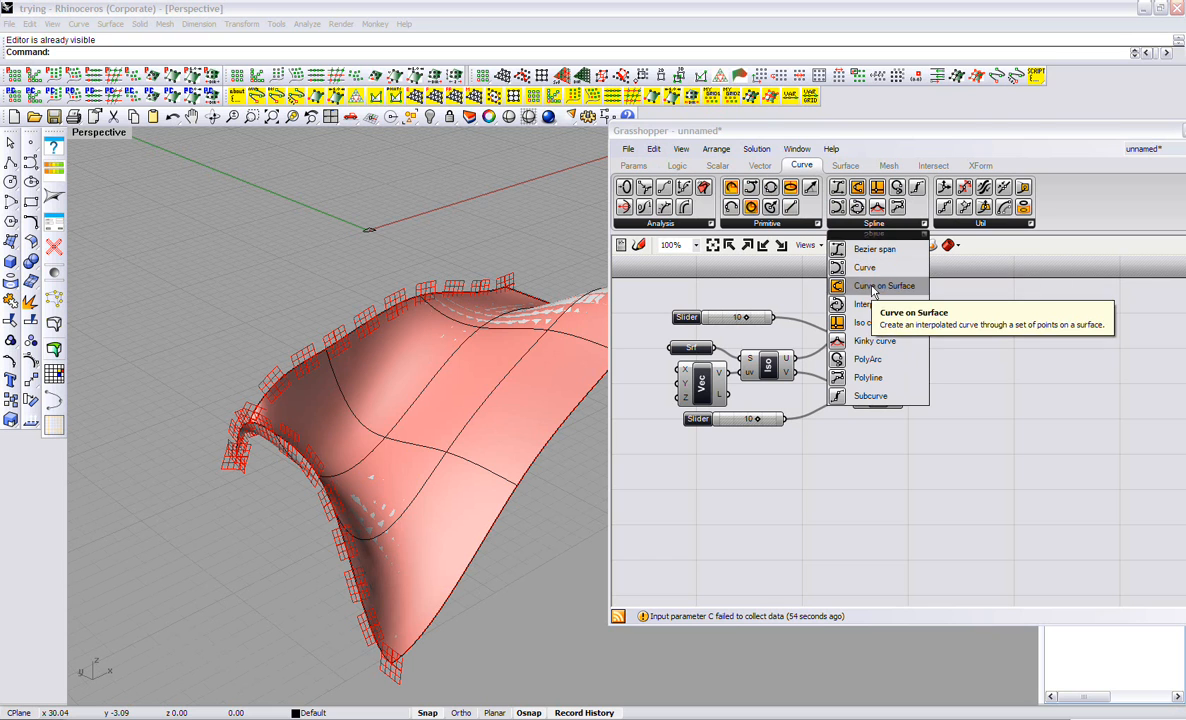
pyautogui.click(884, 286)
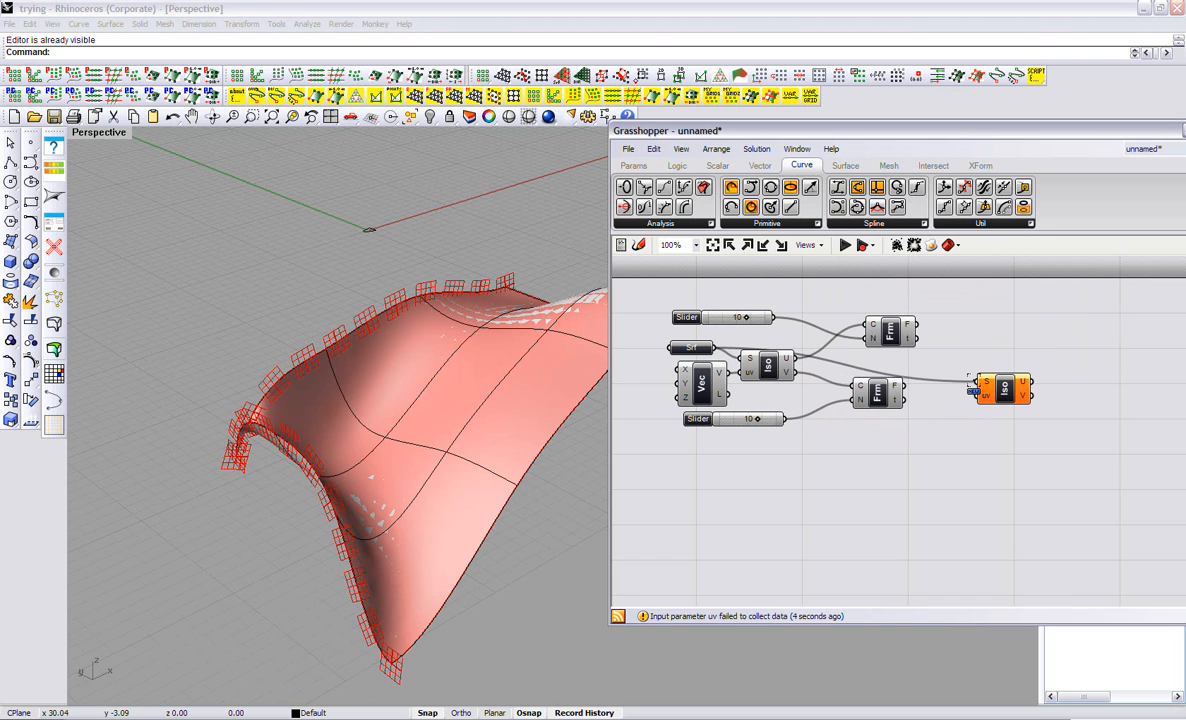
pyautogui.click(1004, 388)
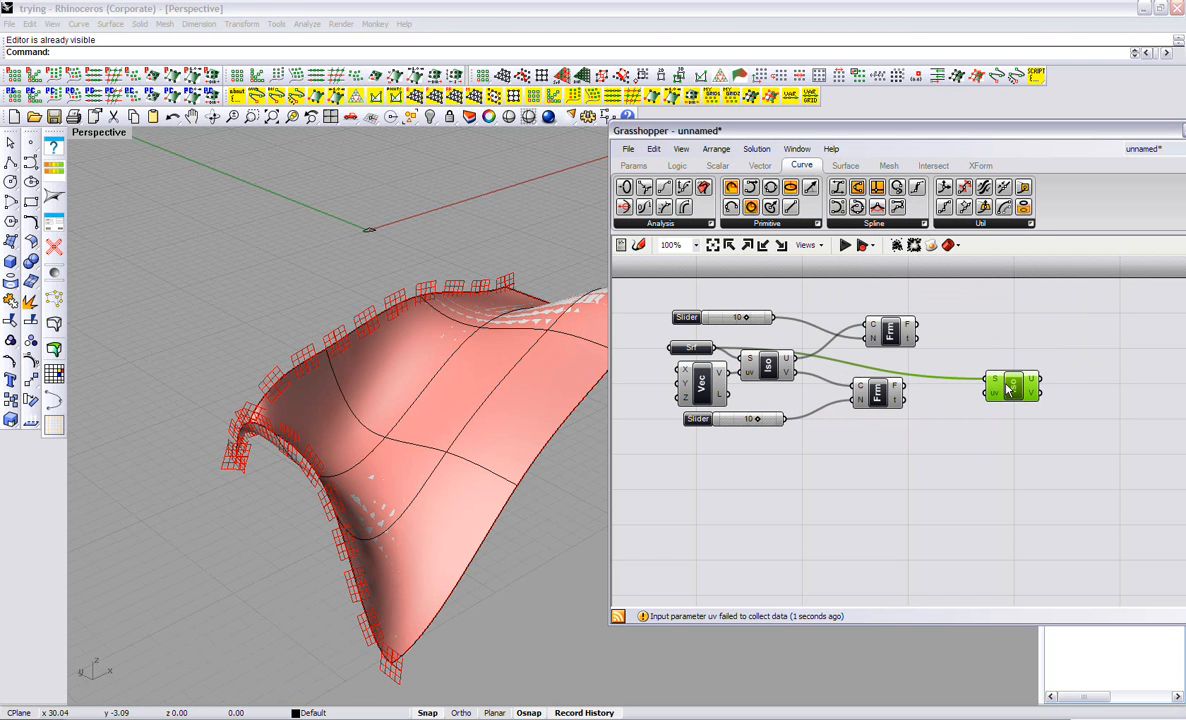
pyautogui.moveTo(700, 384)
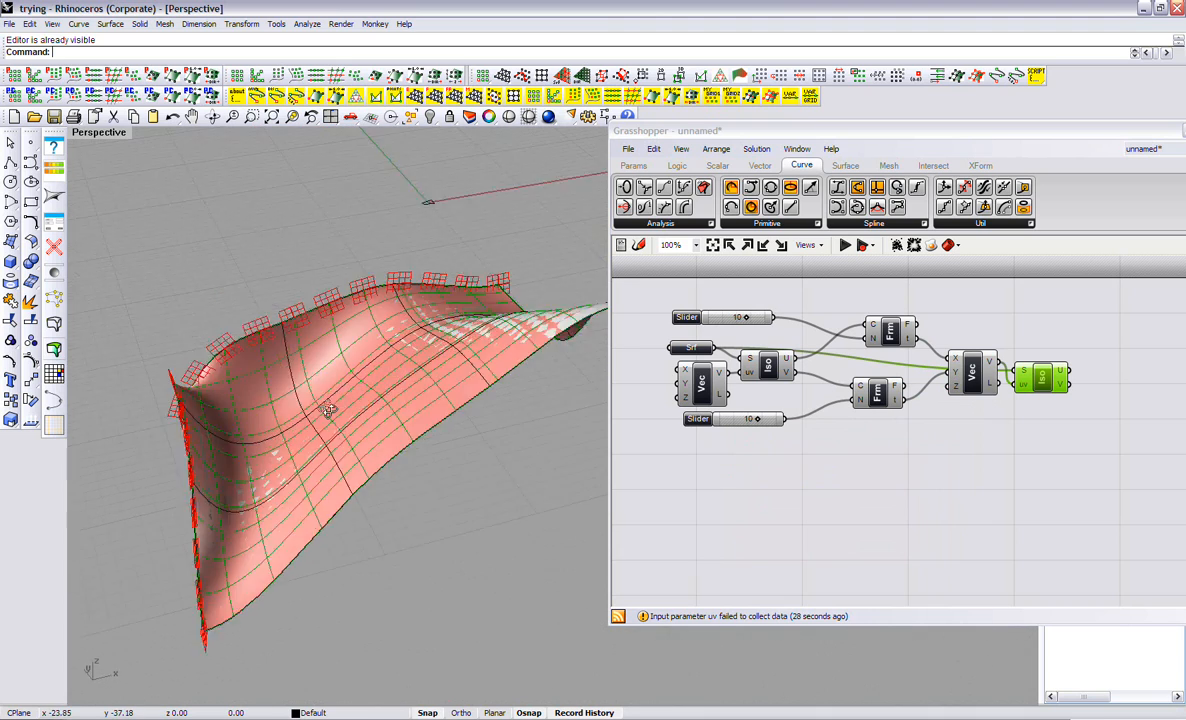
pyautogui.moveTo(350, 420); pyautogui.dragTo(436, 350)
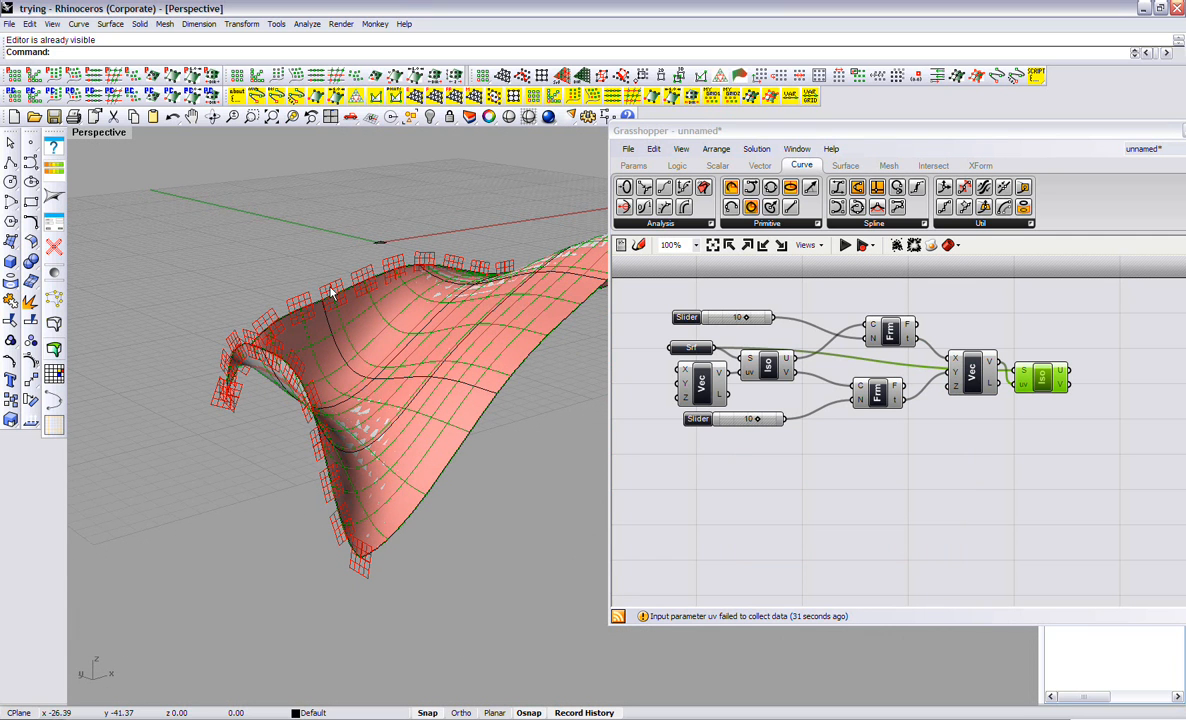
pyautogui.click(980, 164)
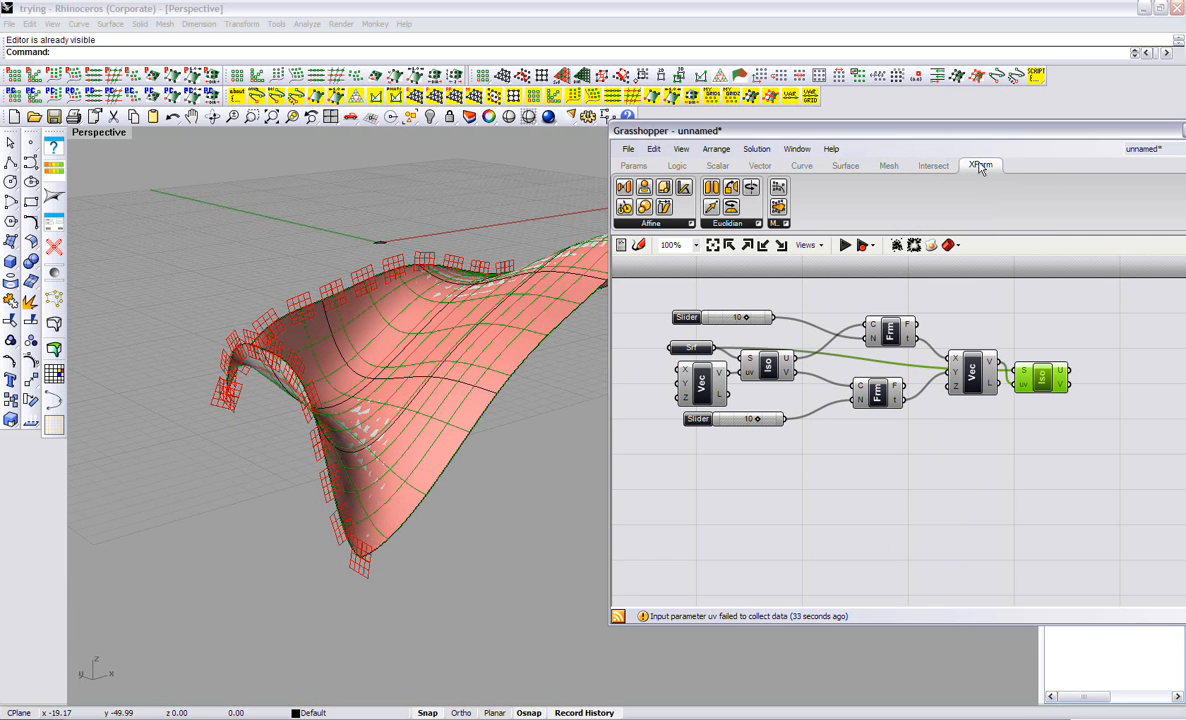
# Add an Orient component and a Crv param referencing the flat grid section curve from Rhino, wired into Orient
pyautogui.click(778, 584)
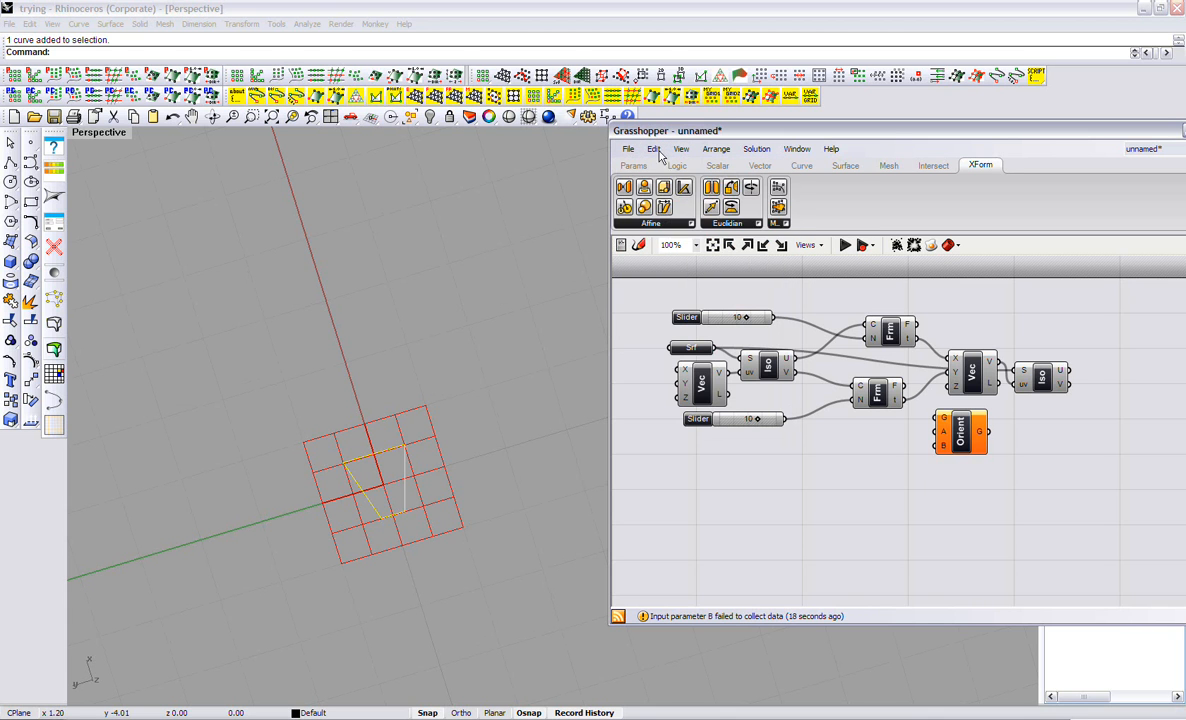
pyautogui.click(632, 164)
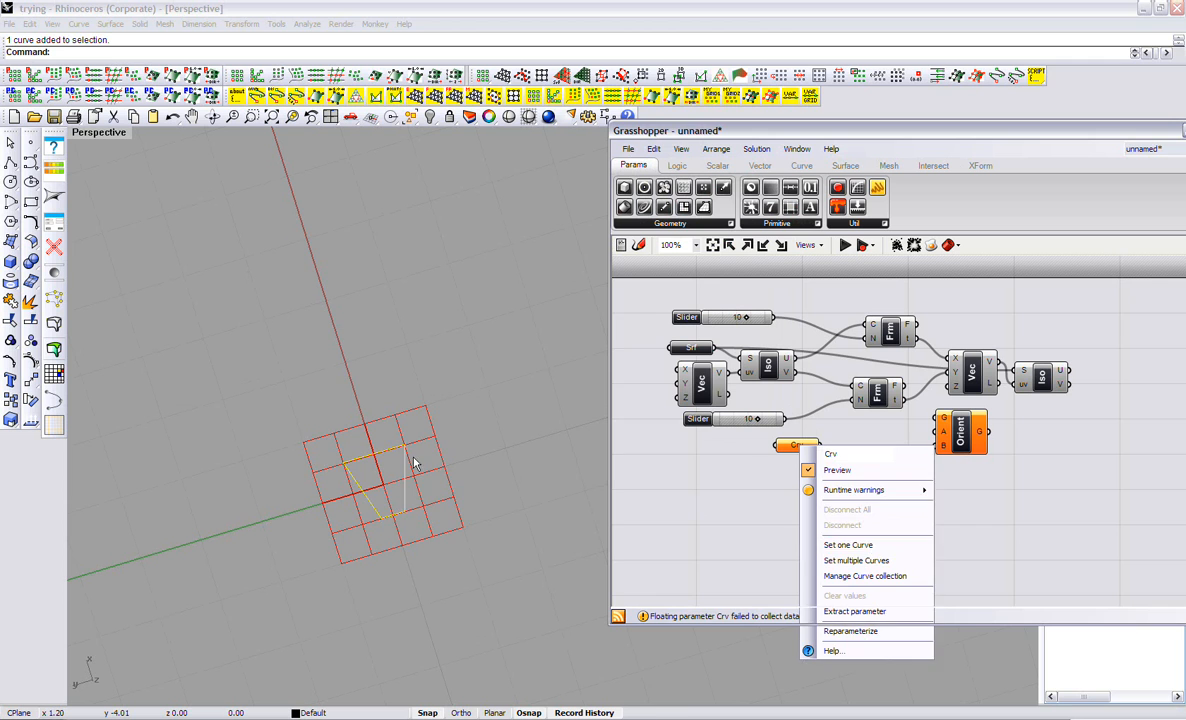
pyautogui.click(848, 544)
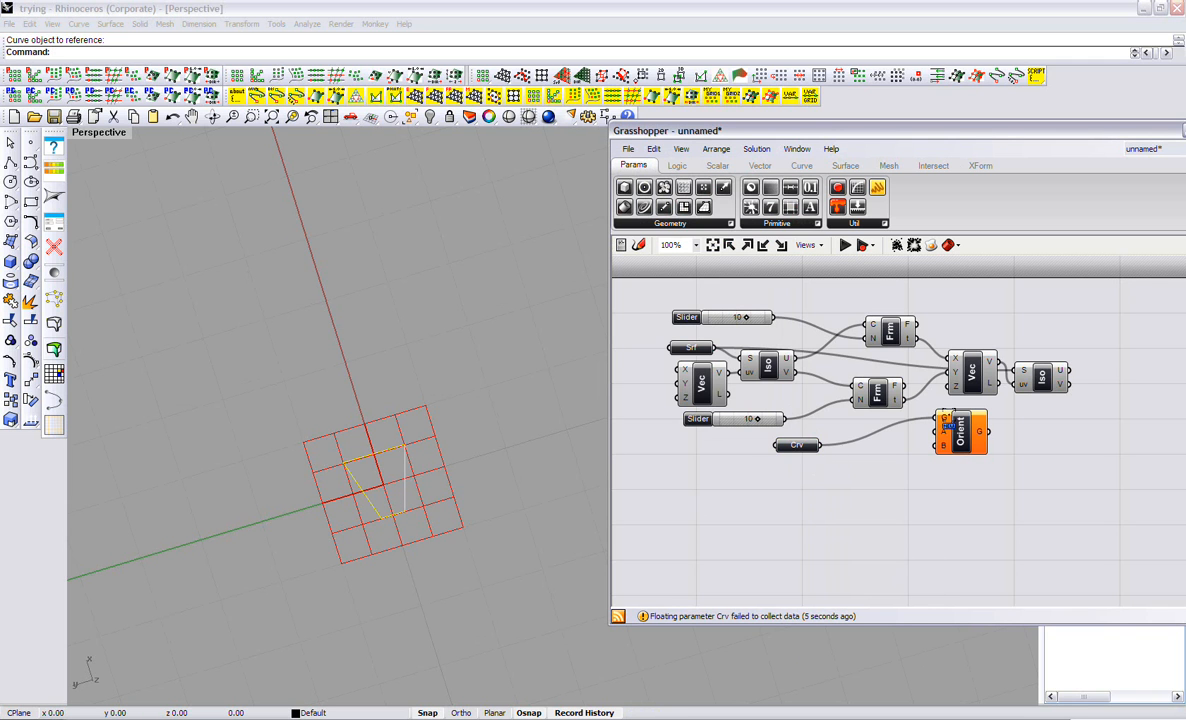
pyautogui.moveTo(960, 430)
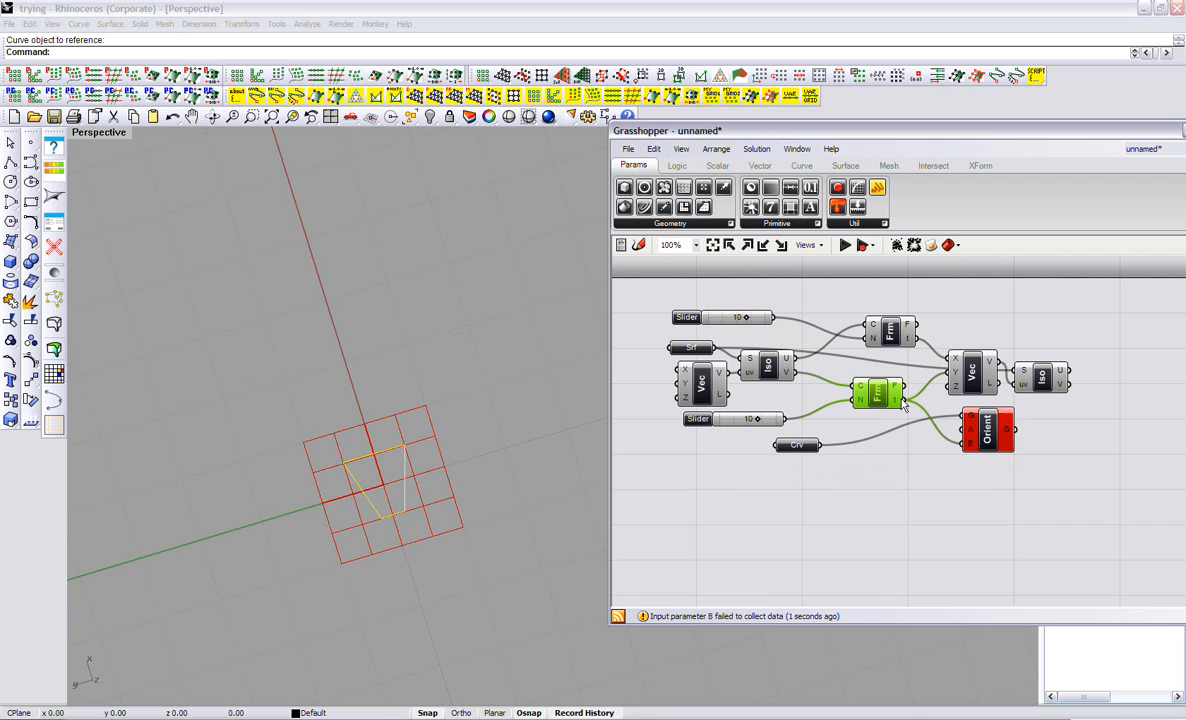
pyautogui.moveTo(966, 448)
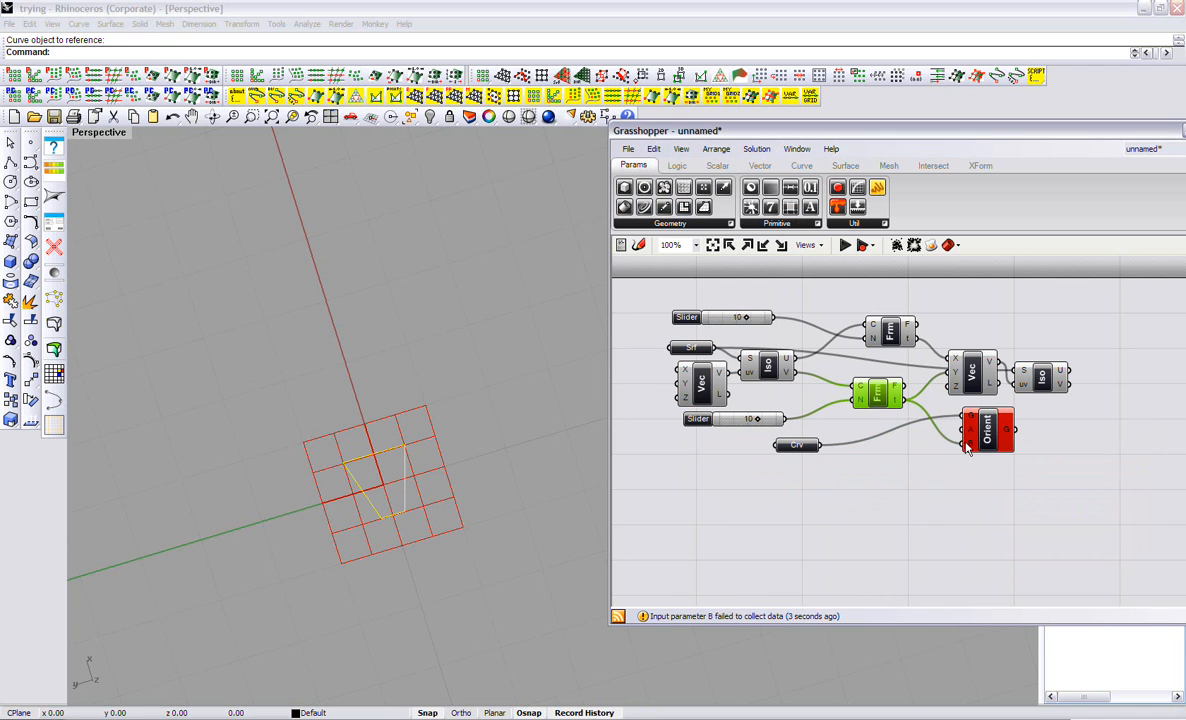
pyautogui.rightClick(968, 444)
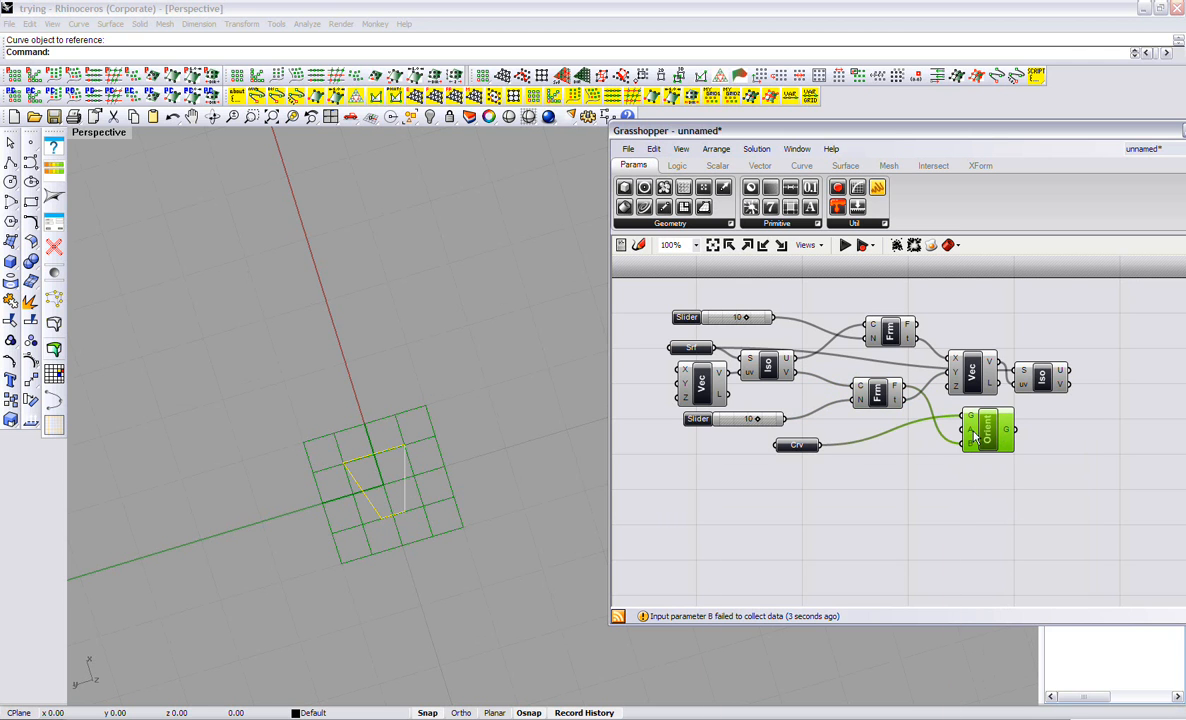
pyautogui.moveTo(988, 428); pyautogui.dragTo(996, 438)
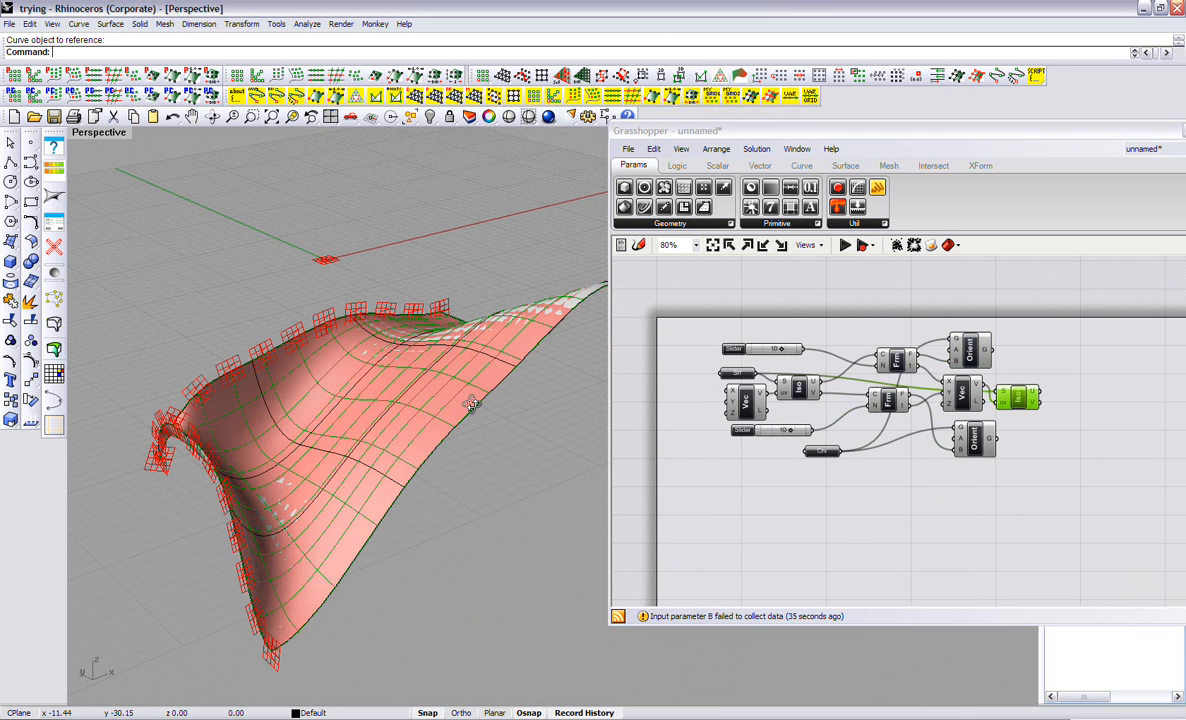
# Add a Sweep1 component and a Curve param renamed 'rail curve'
pyautogui.click(846, 164)
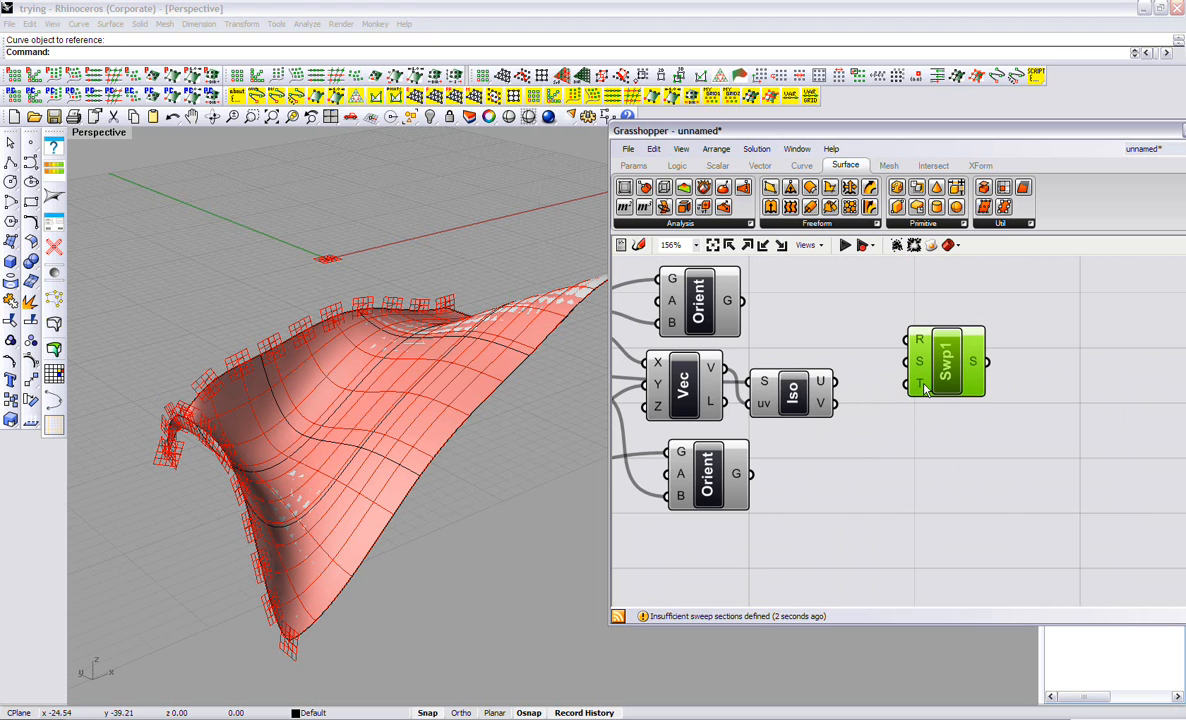
pyautogui.moveTo(918, 352)
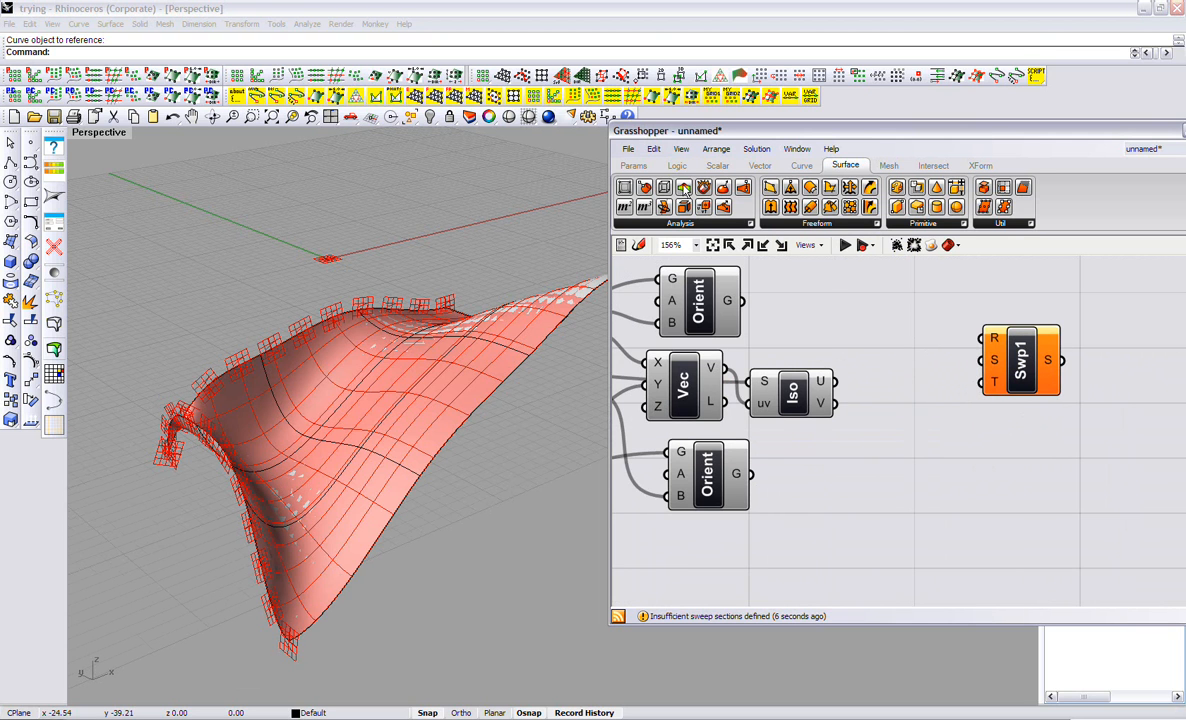
pyautogui.click(632, 164)
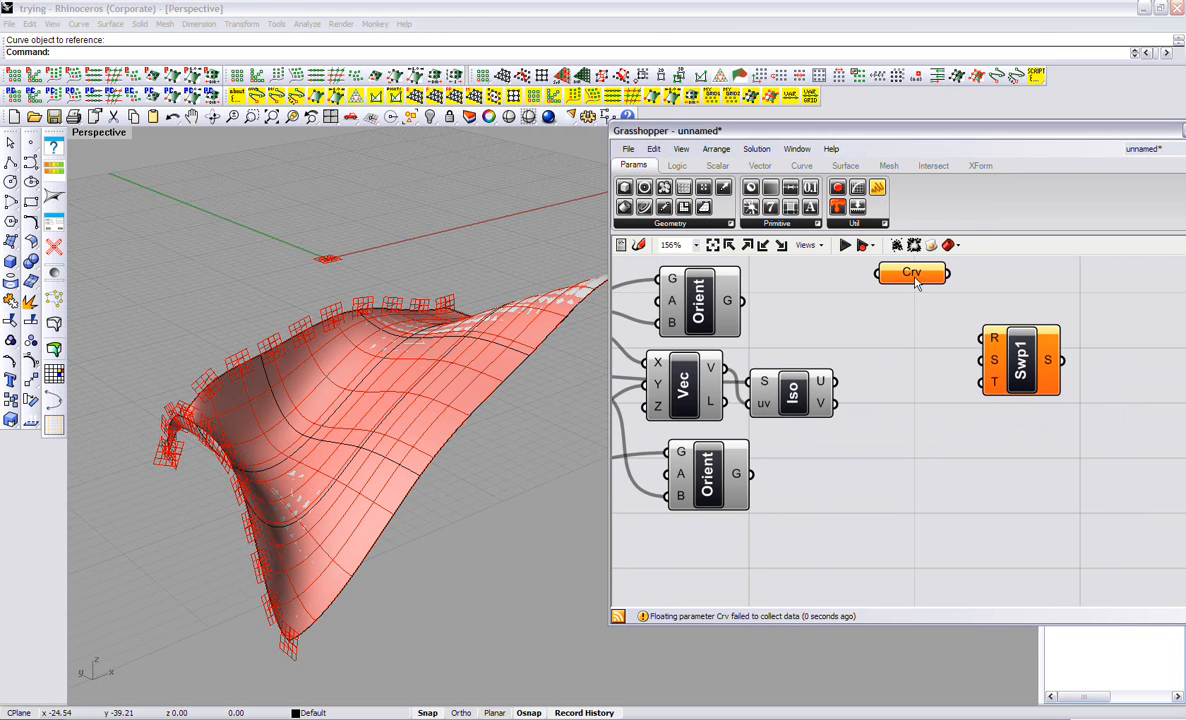
pyautogui.rightClick(910, 272)
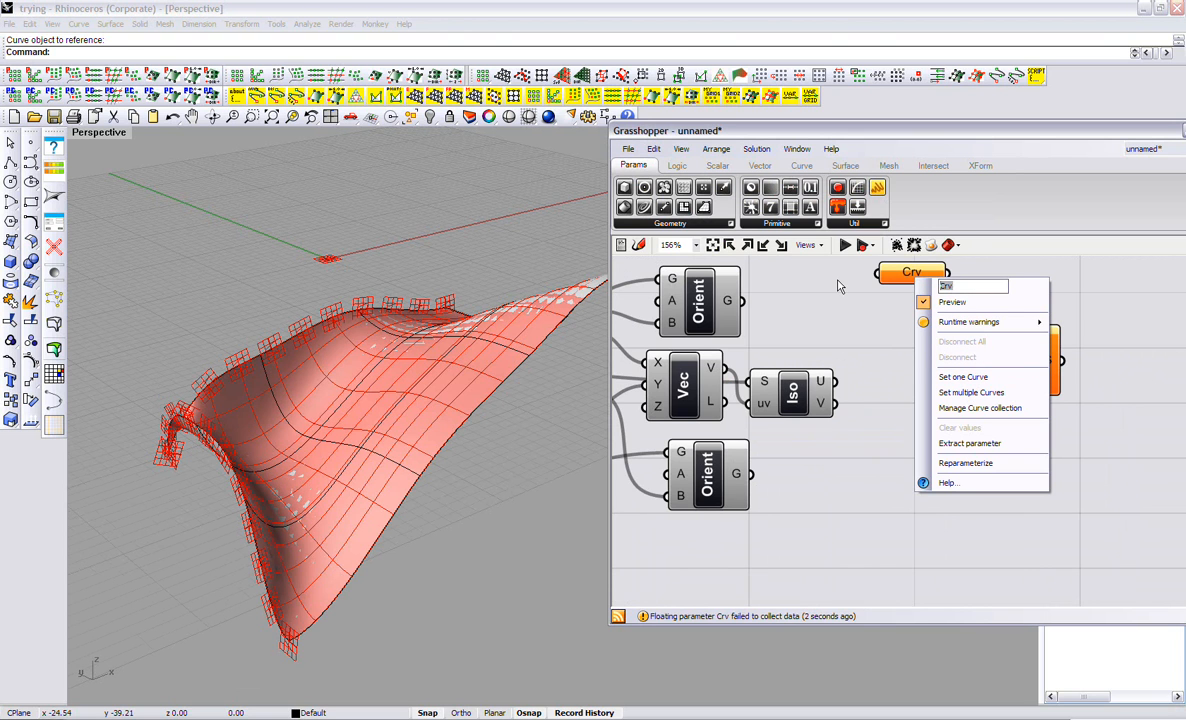
pyautogui.write('rail curve')
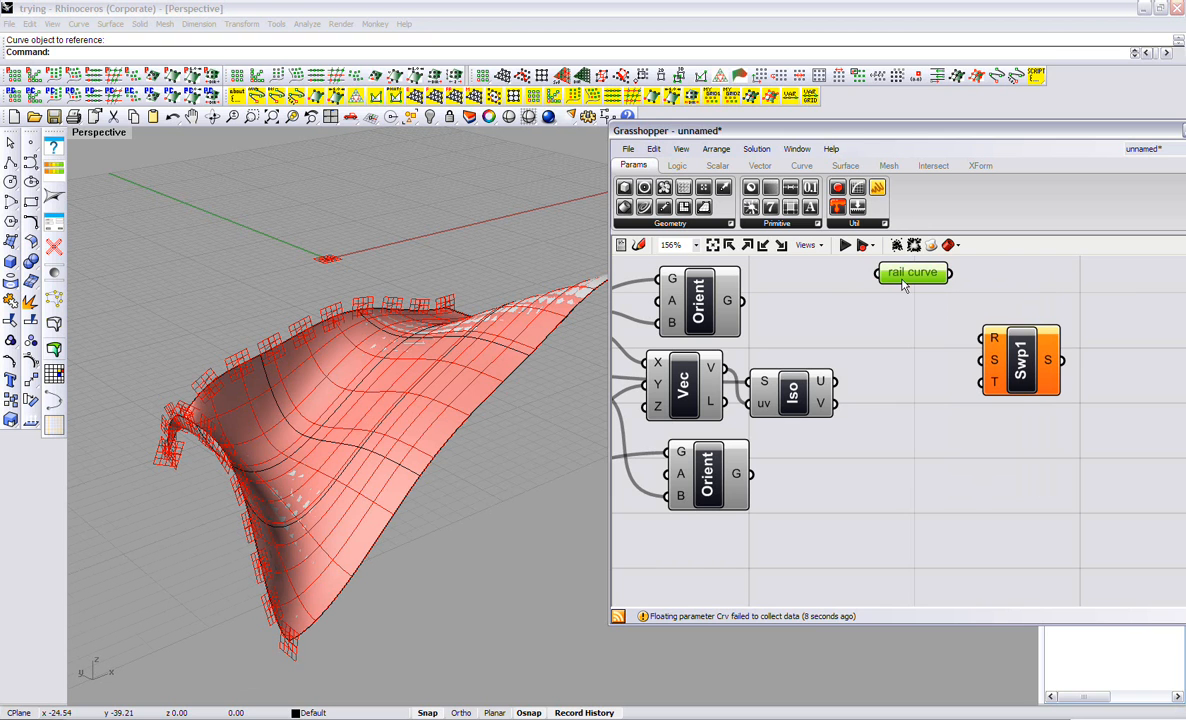
# Rename the second Curve param to 'section curve'
pyautogui.rightClick(912, 300)
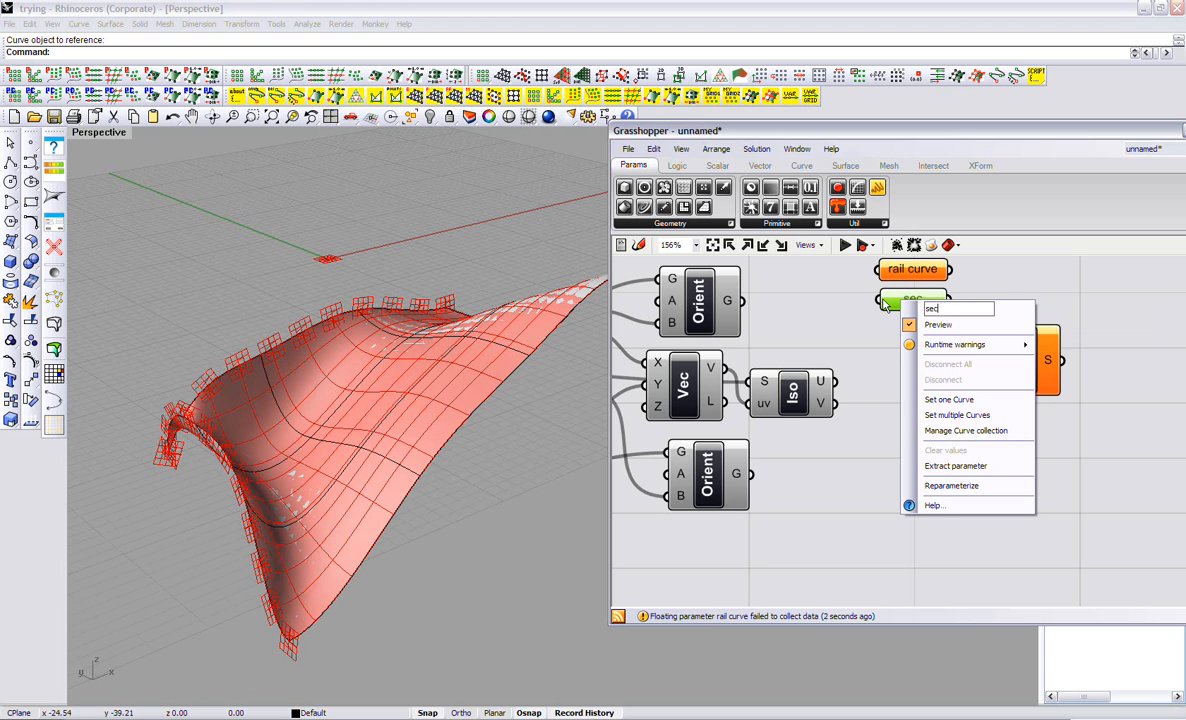
pyautogui.write('section curve')
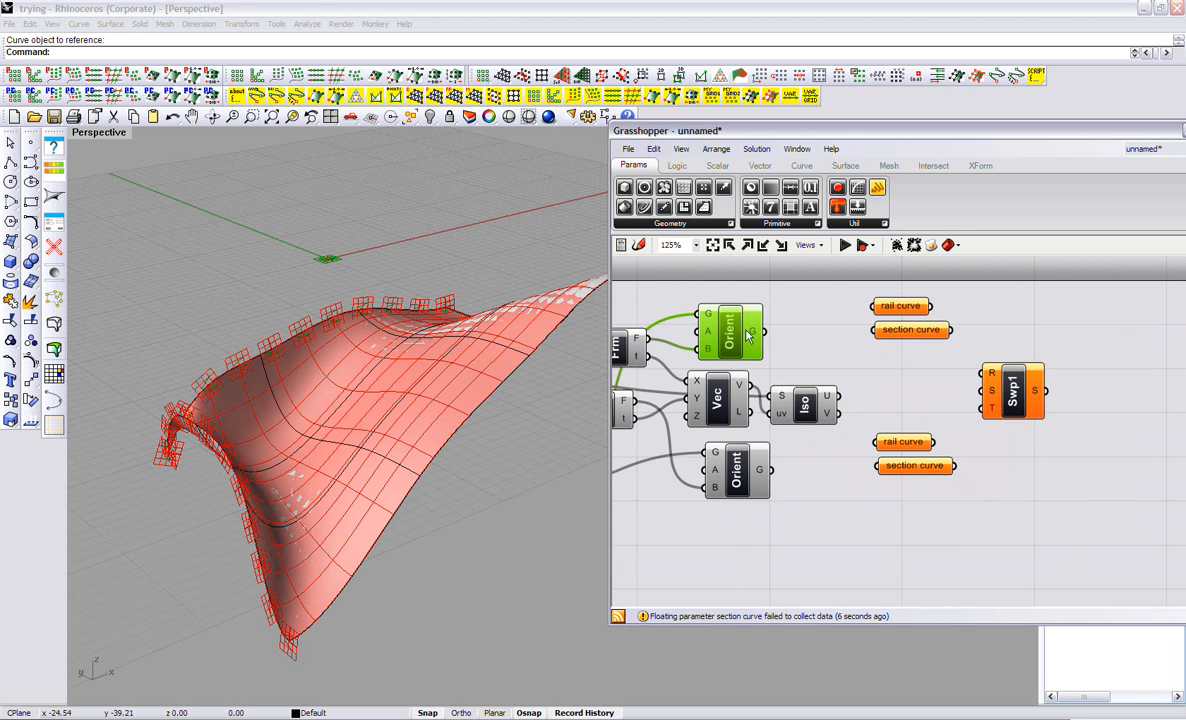
pyautogui.moveTo(976, 364)
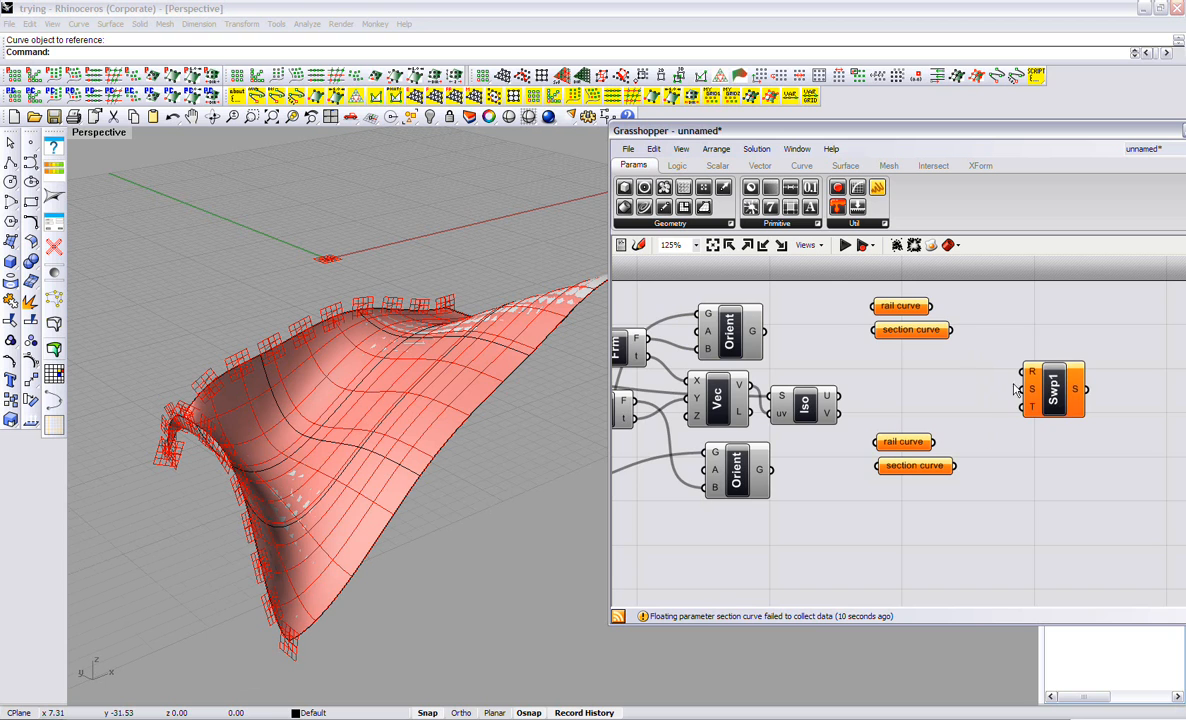
pyautogui.scroll(-3)
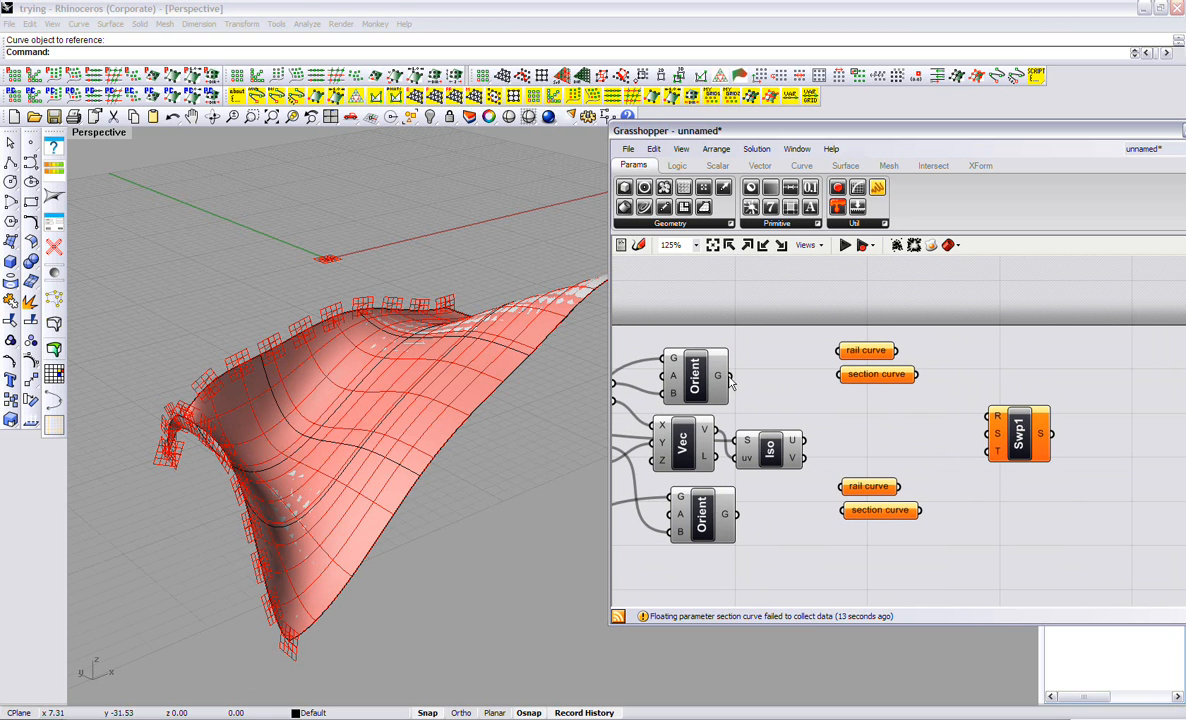
pyautogui.moveTo(740, 384)
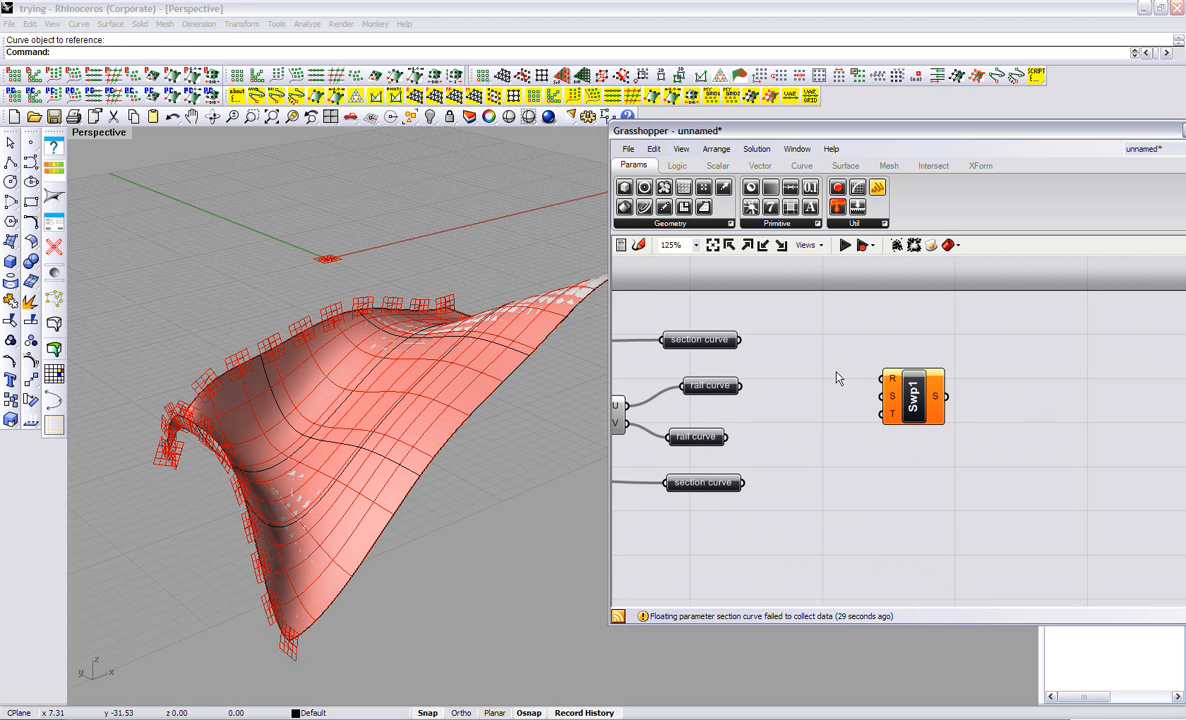
# Add a Split List at index 1 on the rail curves and wire its first item into the sweep's rail input
pyautogui.click(676, 164)
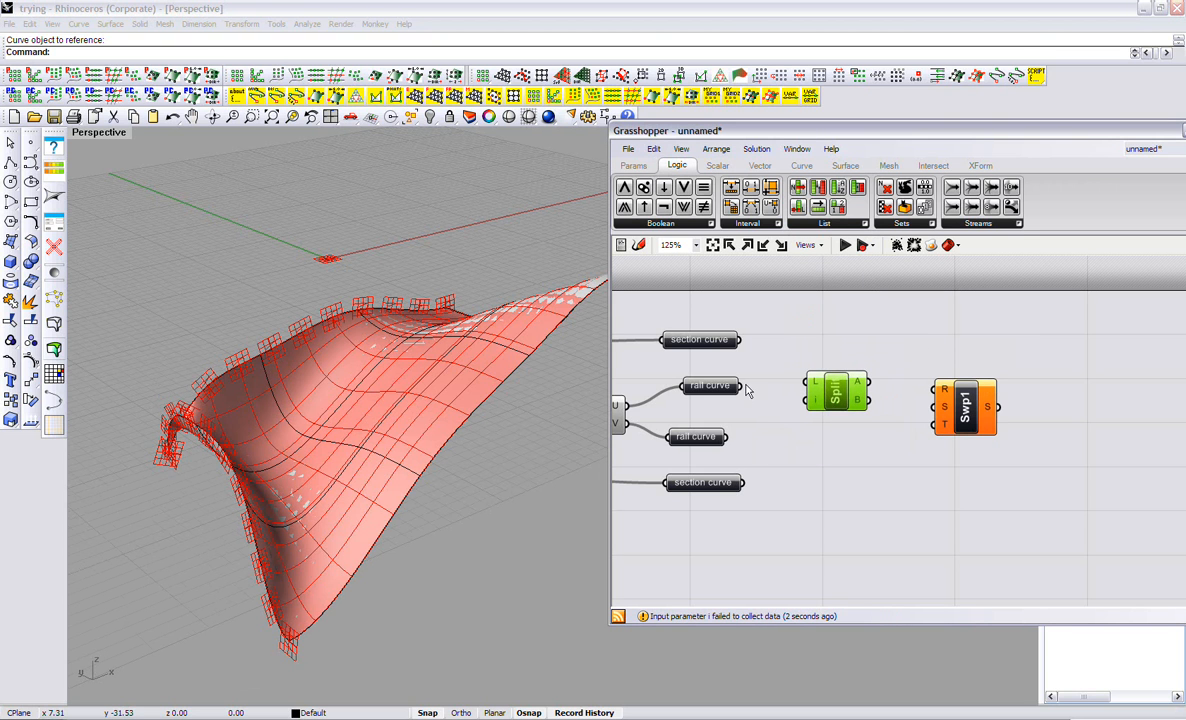
pyautogui.moveTo(740, 388); pyautogui.dragTo(816, 390)
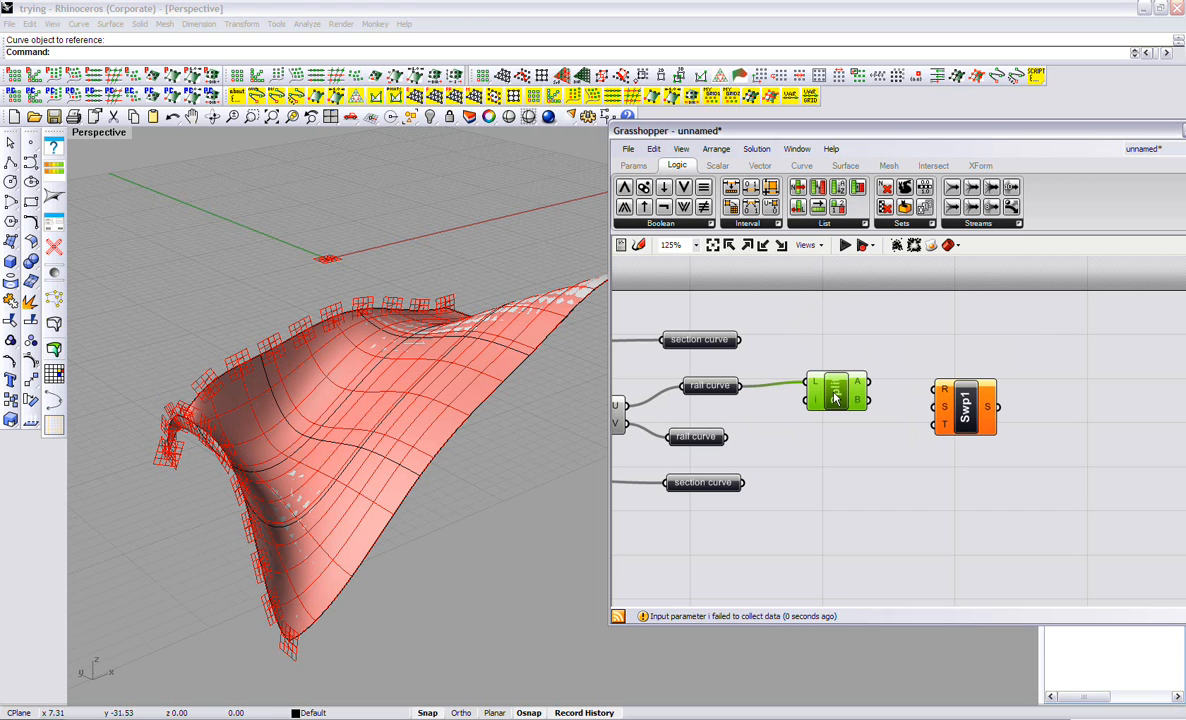
pyautogui.rightClick(836, 390)
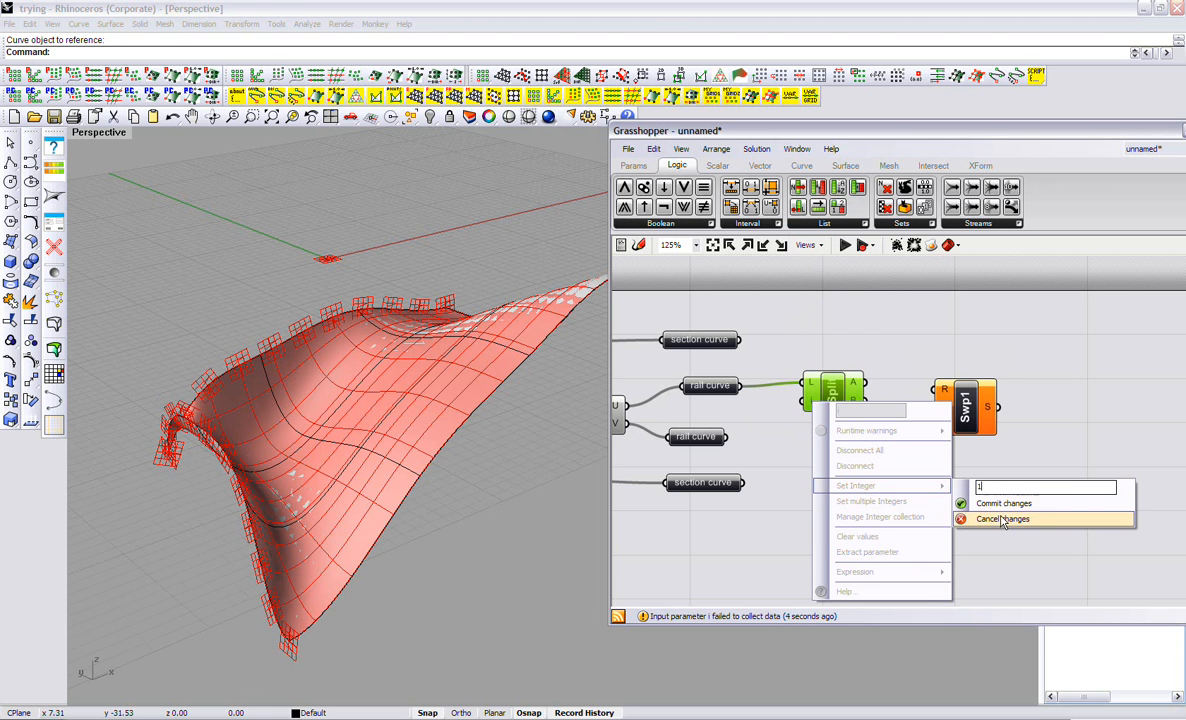
pyautogui.click(1002, 520)
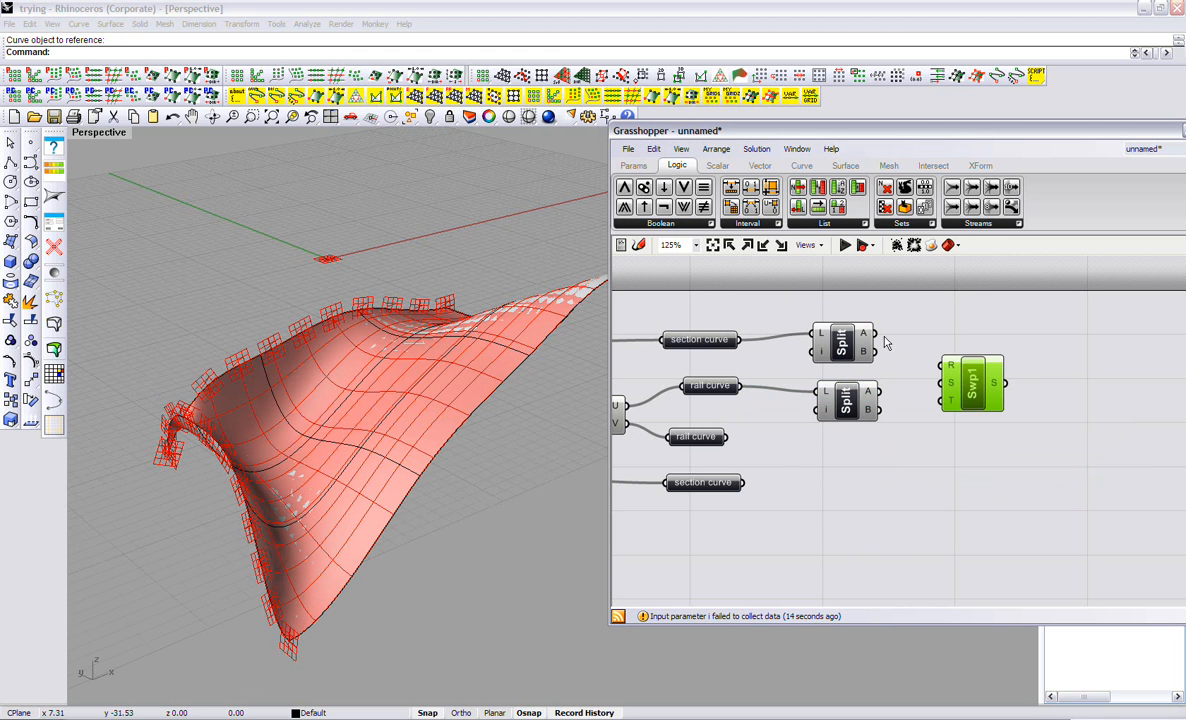
pyautogui.moveTo(710, 386)
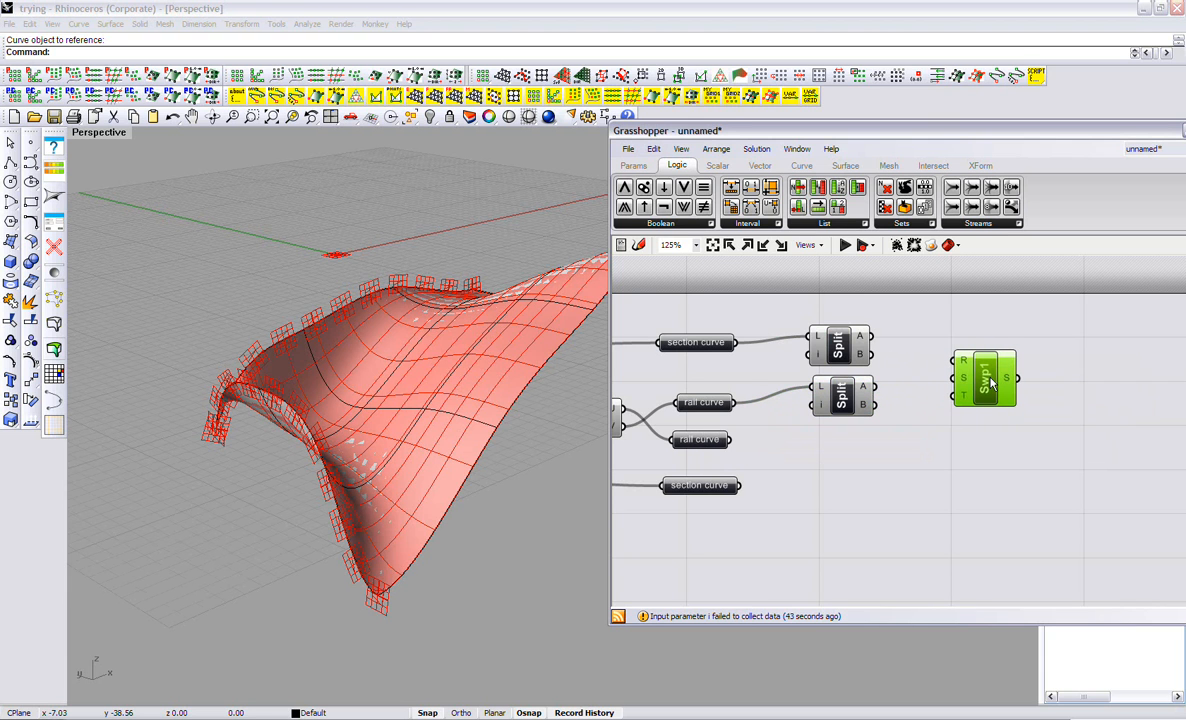
pyautogui.moveTo(984, 378); pyautogui.dragTo(964, 378)
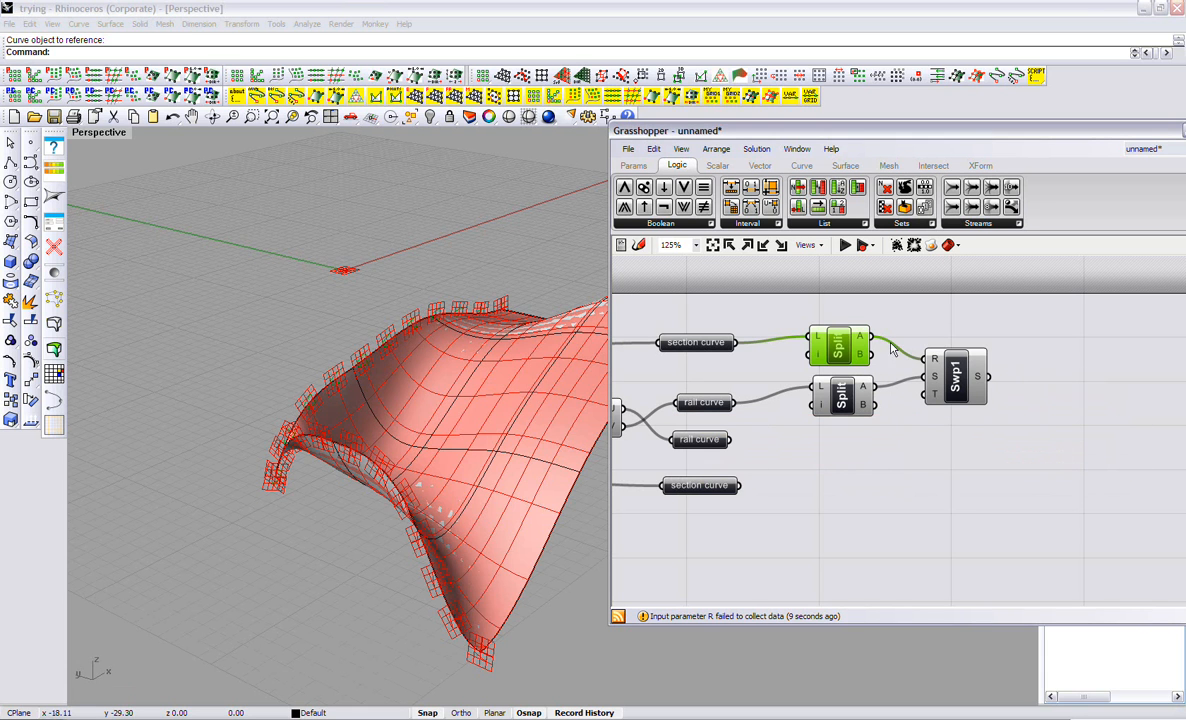
# Feed the remaining split output into the sweep and adjust the lower Orient component upstream
pyautogui.rightClick(956, 376)
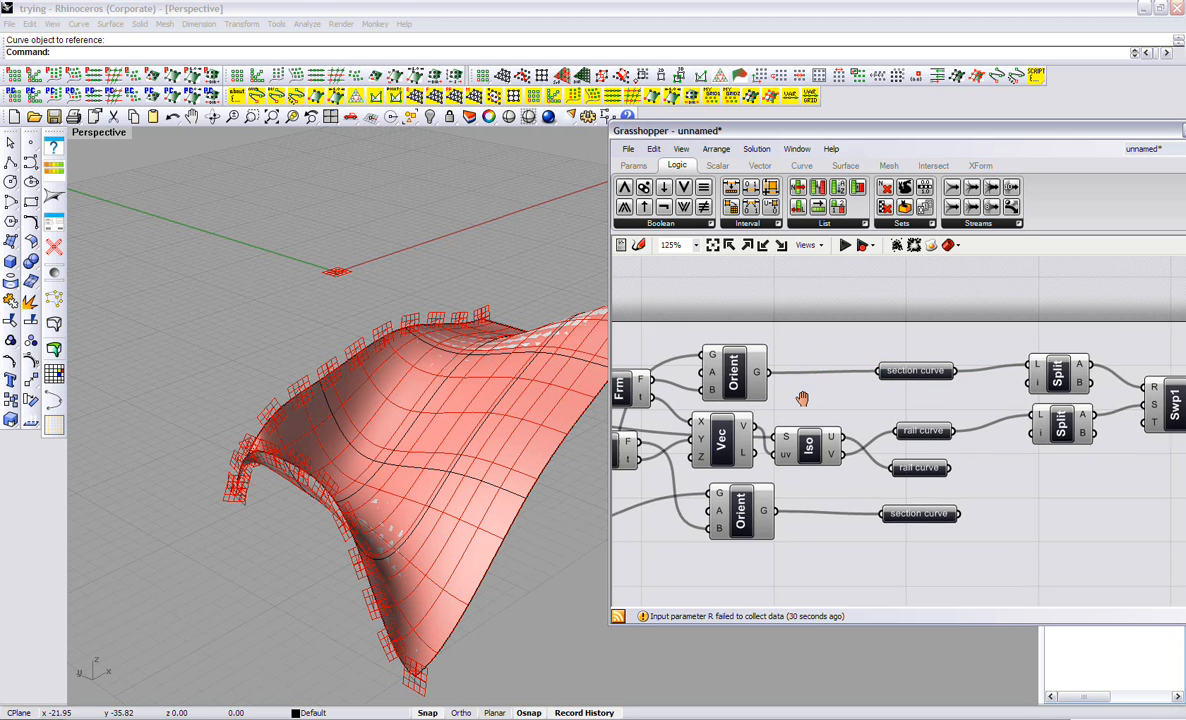
pyautogui.scroll(-3)
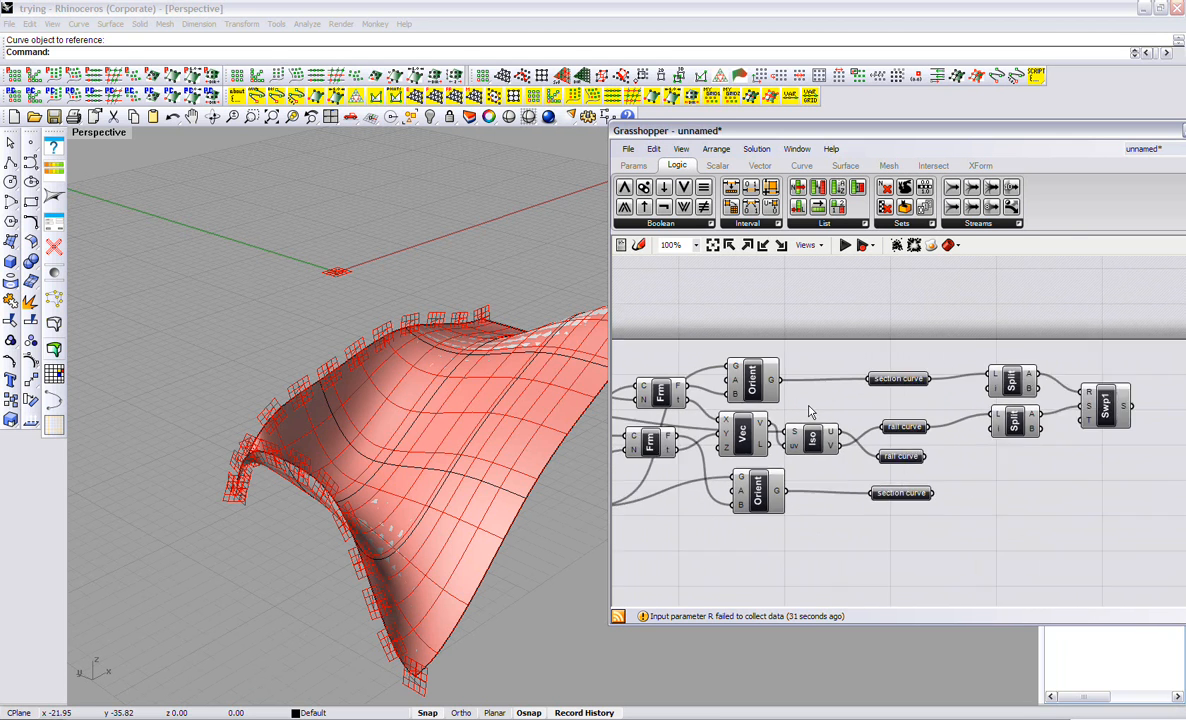
pyautogui.scroll(-3)
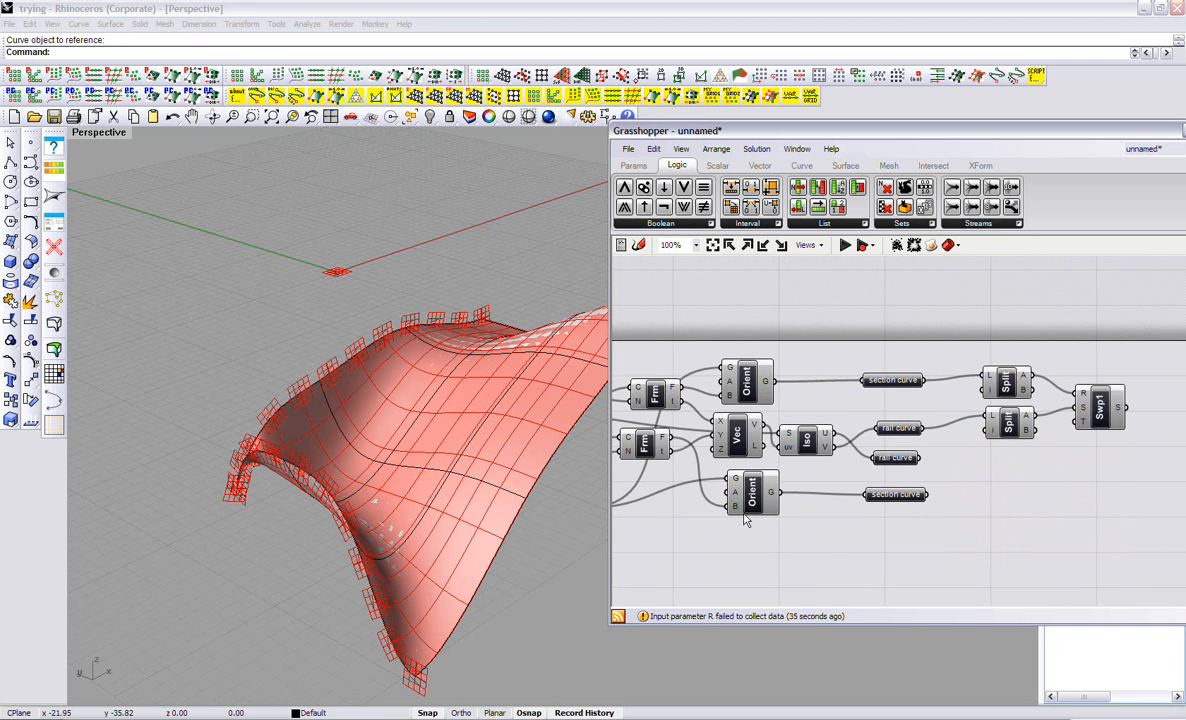
pyautogui.click(750, 492)
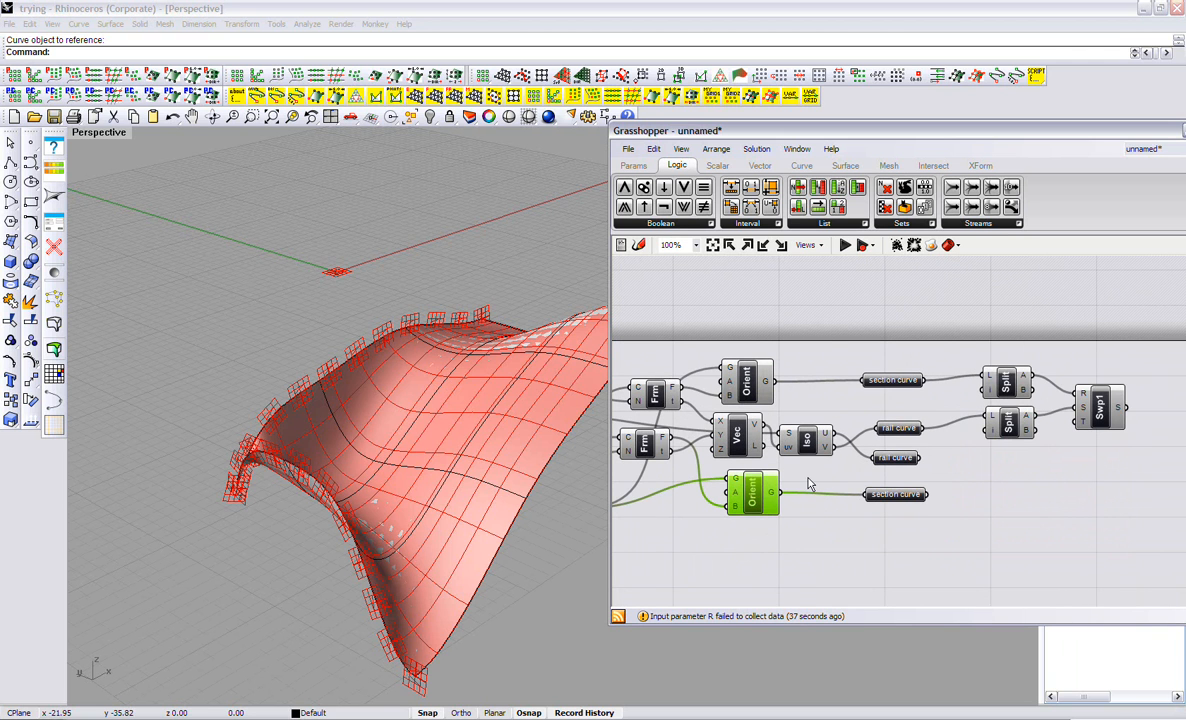
pyautogui.moveTo(756, 490); pyautogui.dragTo(764, 498)
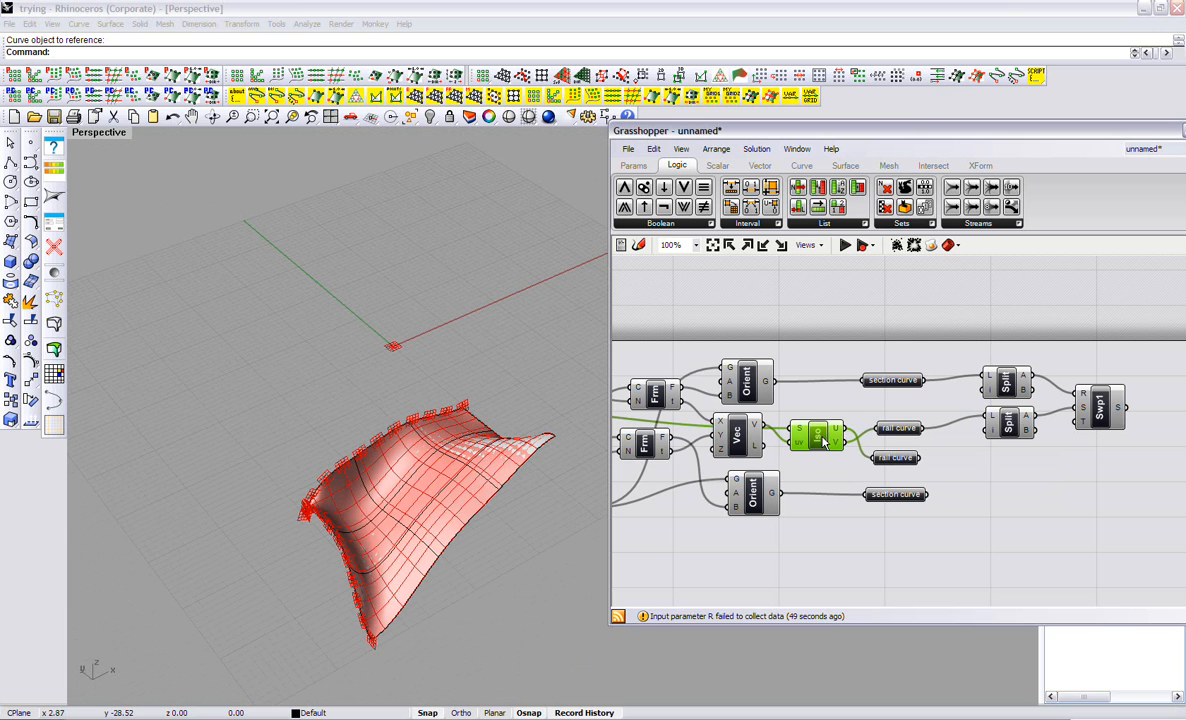
pyautogui.moveTo(1100, 410)
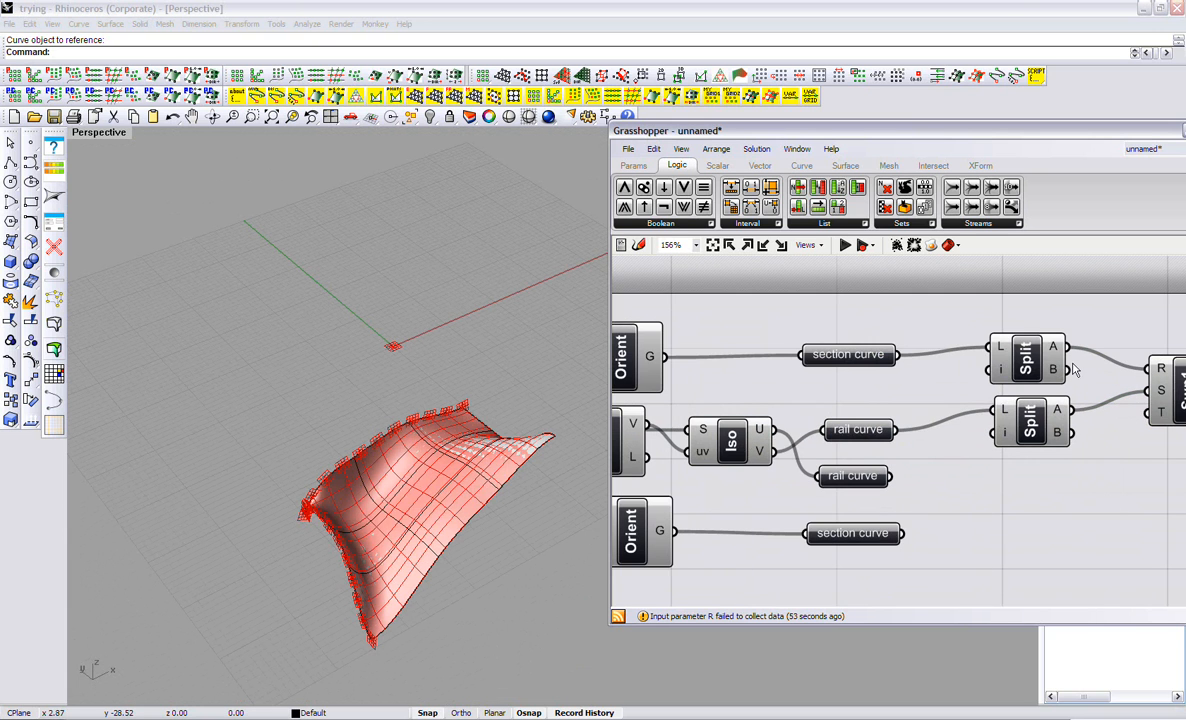
pyautogui.moveTo(1000, 370)
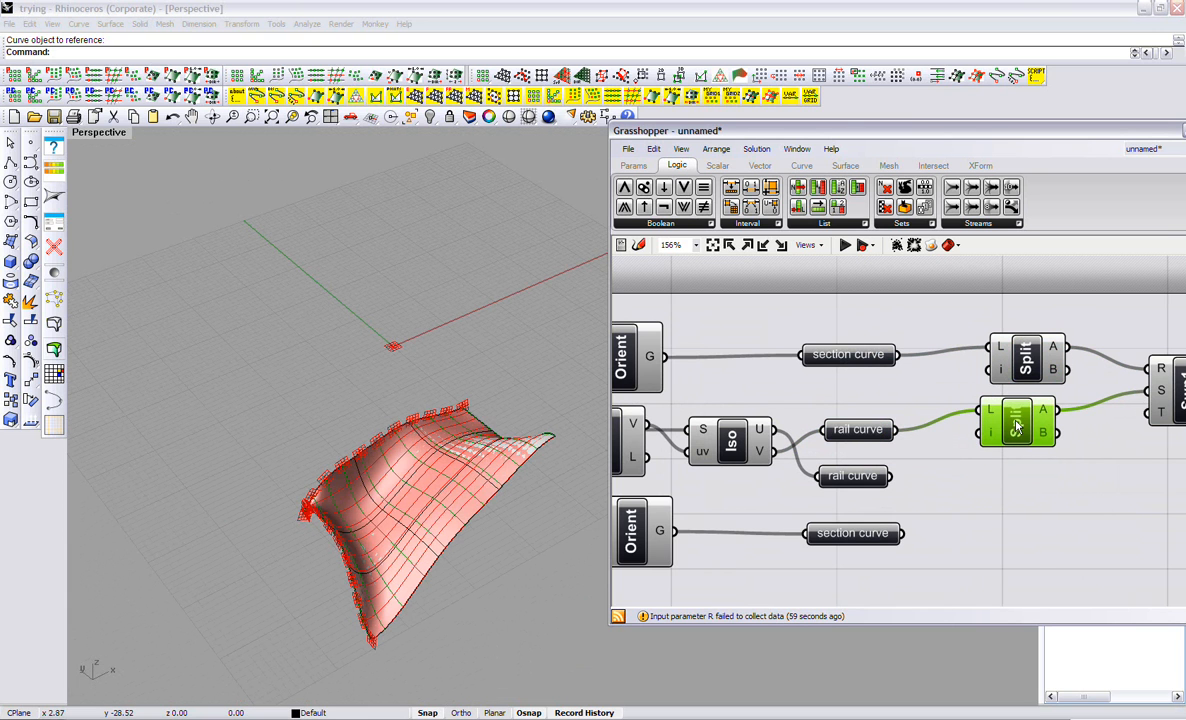
pyautogui.moveTo(1050, 410)
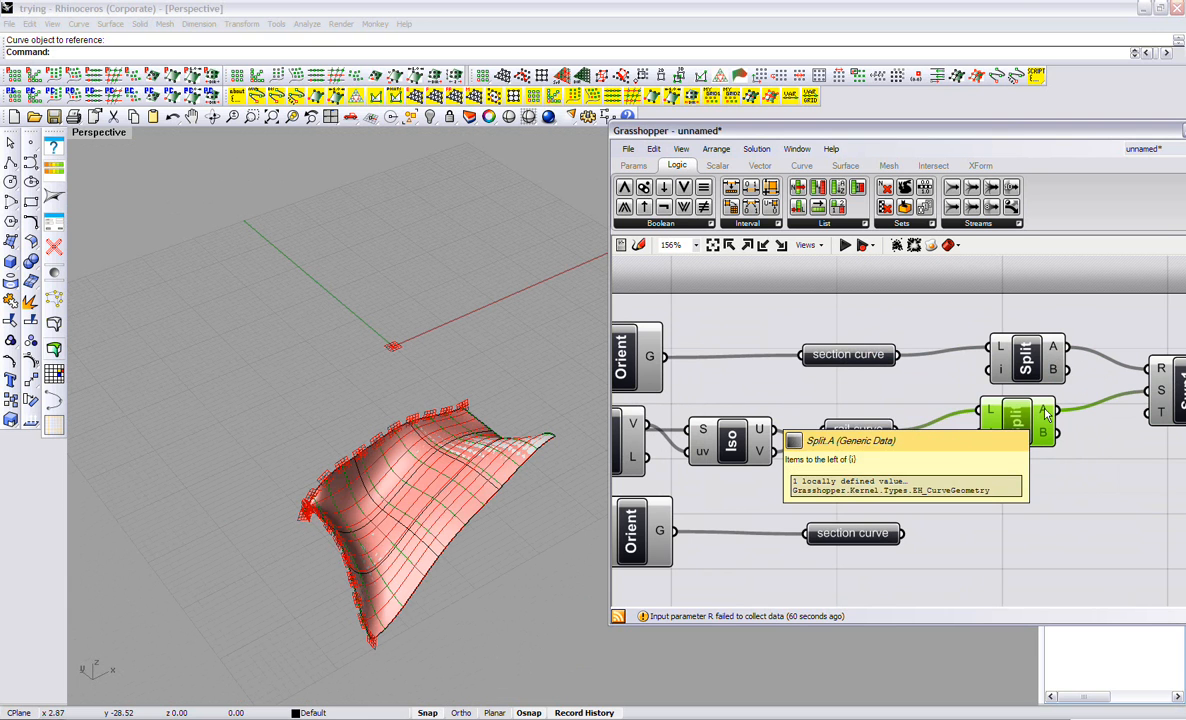
pyautogui.moveTo(1024, 356)
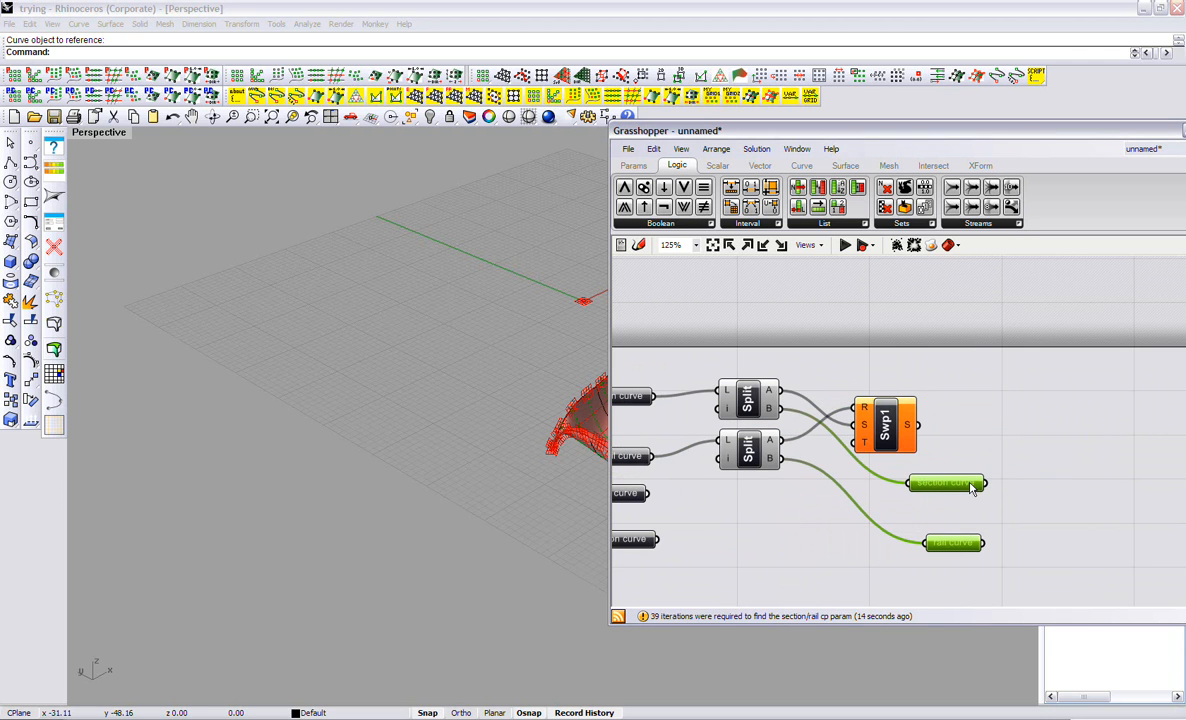
# Add a Srf output param, cluster the split-and-sweep group and wire the curve params into the copied cluster chain
pyautogui.click(632, 164)
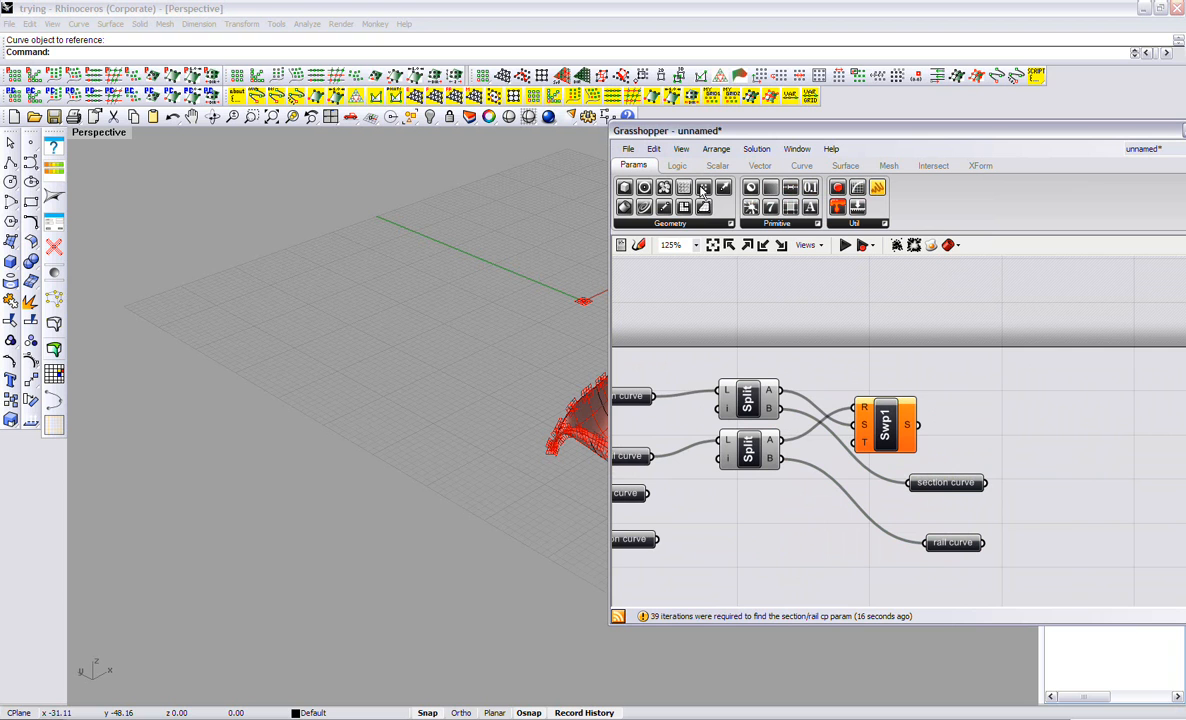
pyautogui.moveTo(1010, 436)
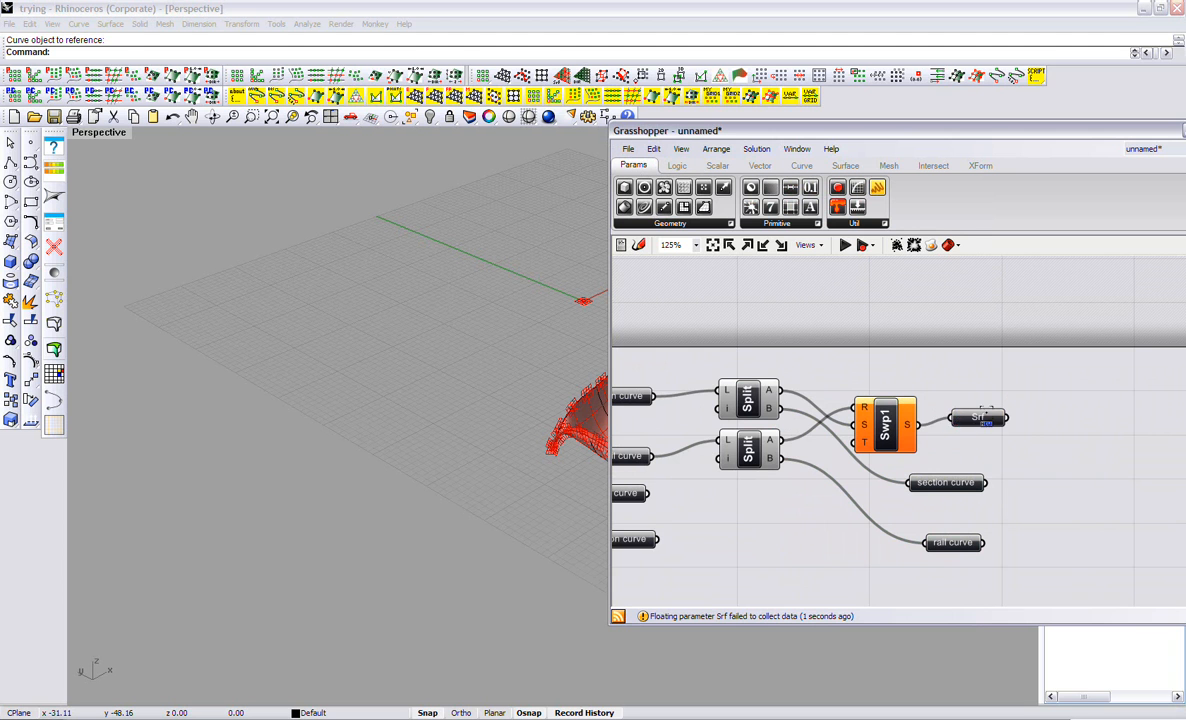
pyautogui.click(884, 424)
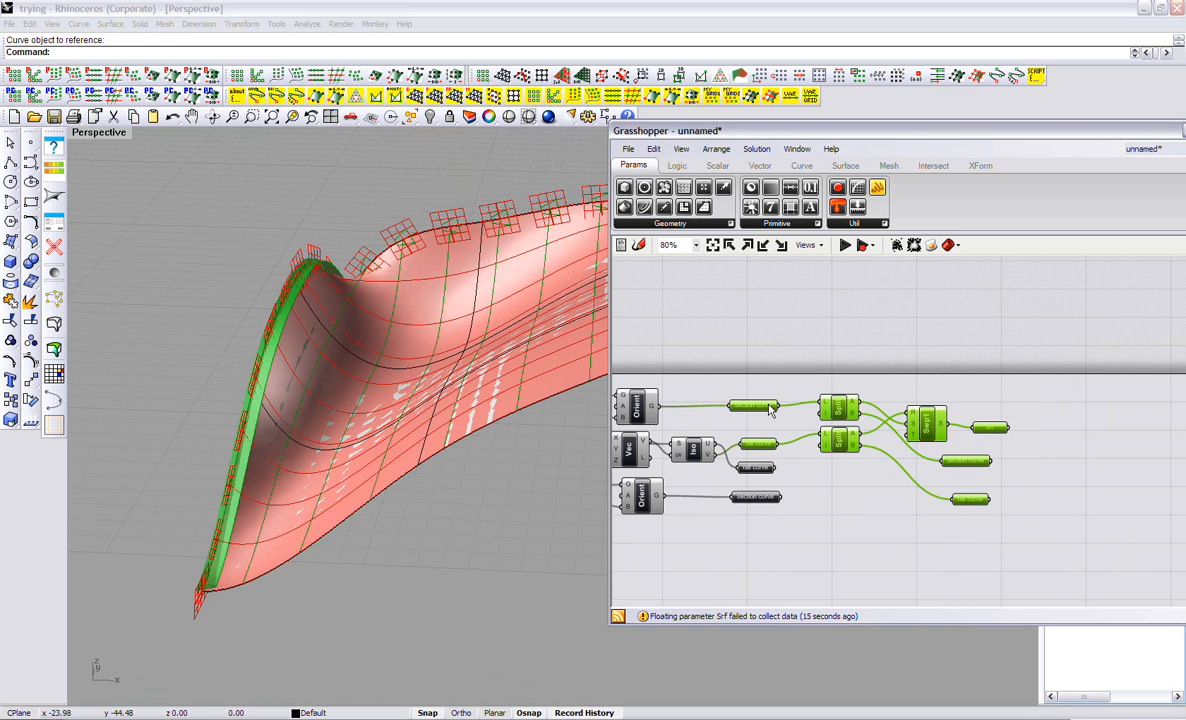
pyautogui.scroll(-3)
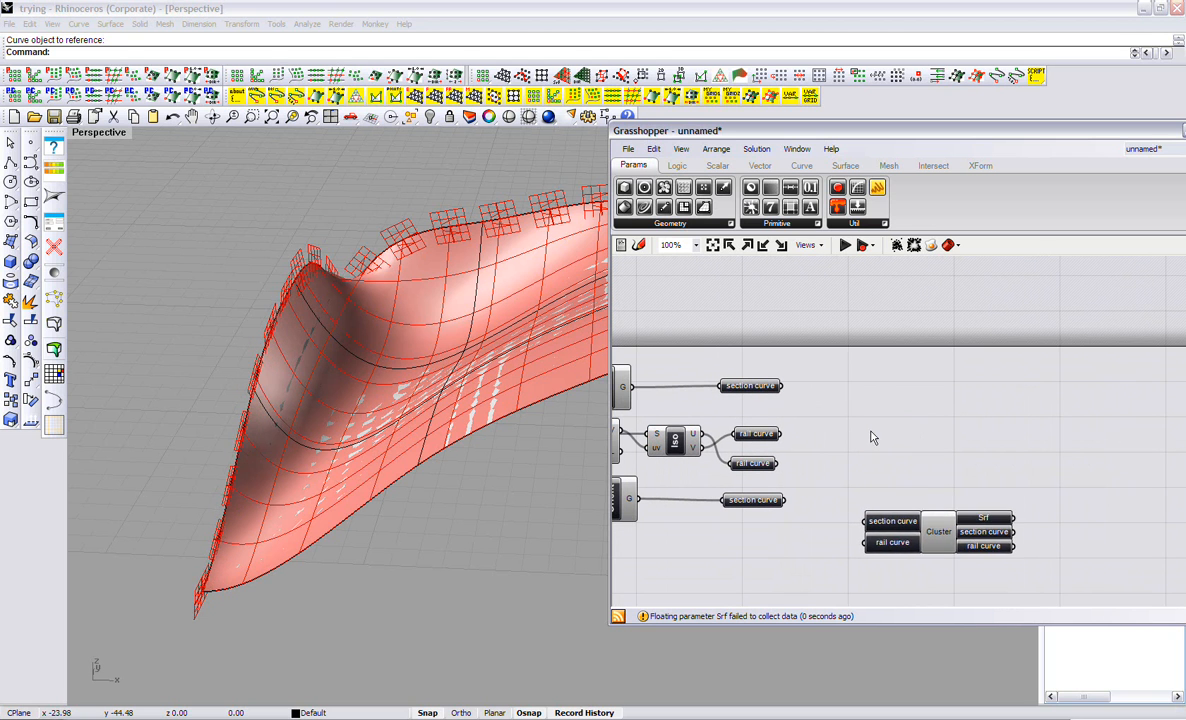
pyautogui.moveTo(938, 530); pyautogui.dragTo(898, 398)
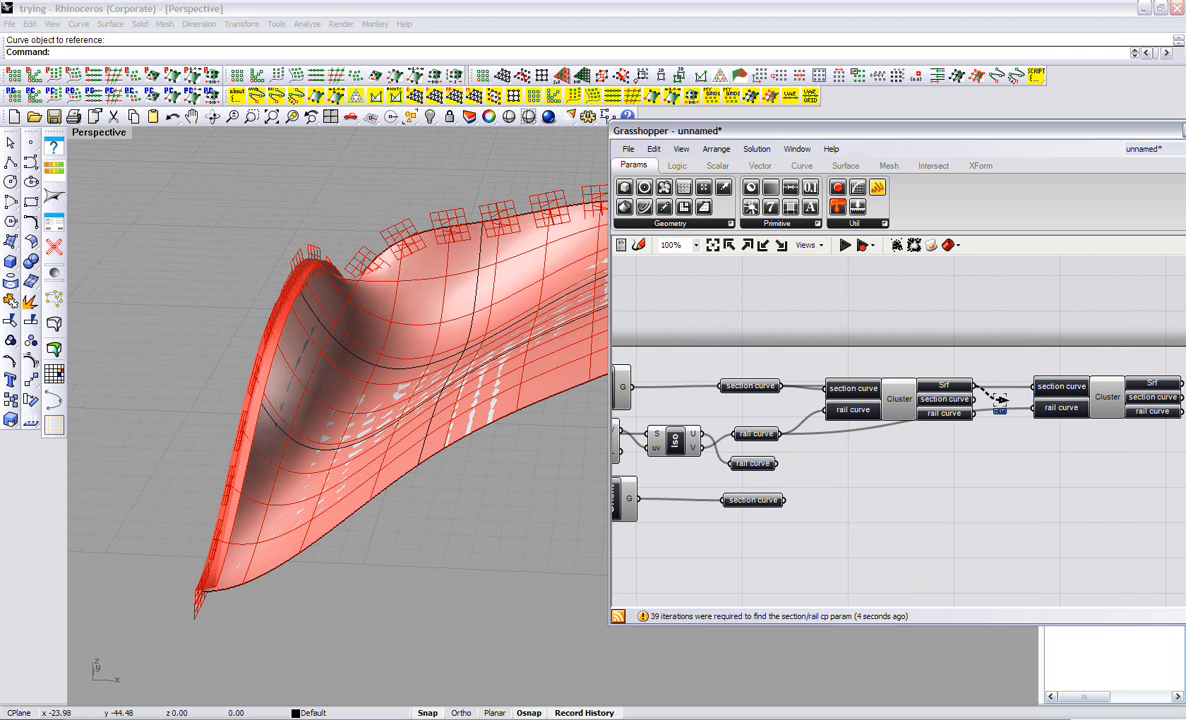
pyautogui.click(898, 398)
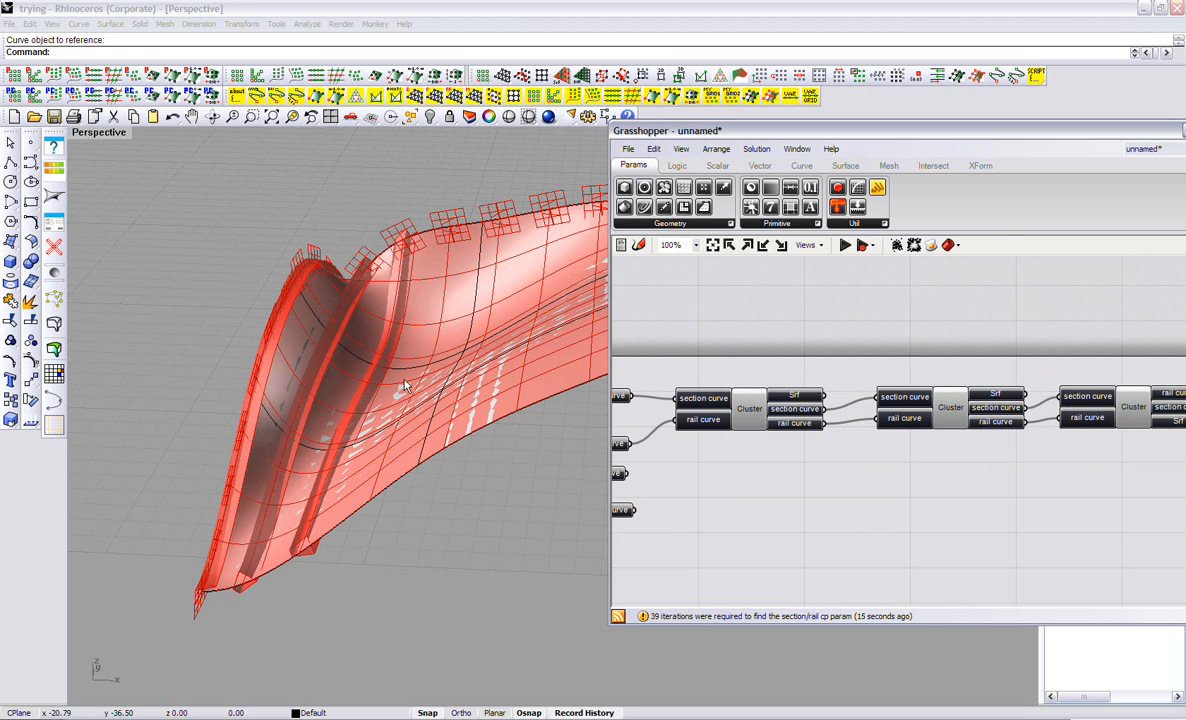
# Chain the second cluster row for the crossing lattice and lower the first slider from 10 to change the mullion count
pyautogui.scroll(-3)
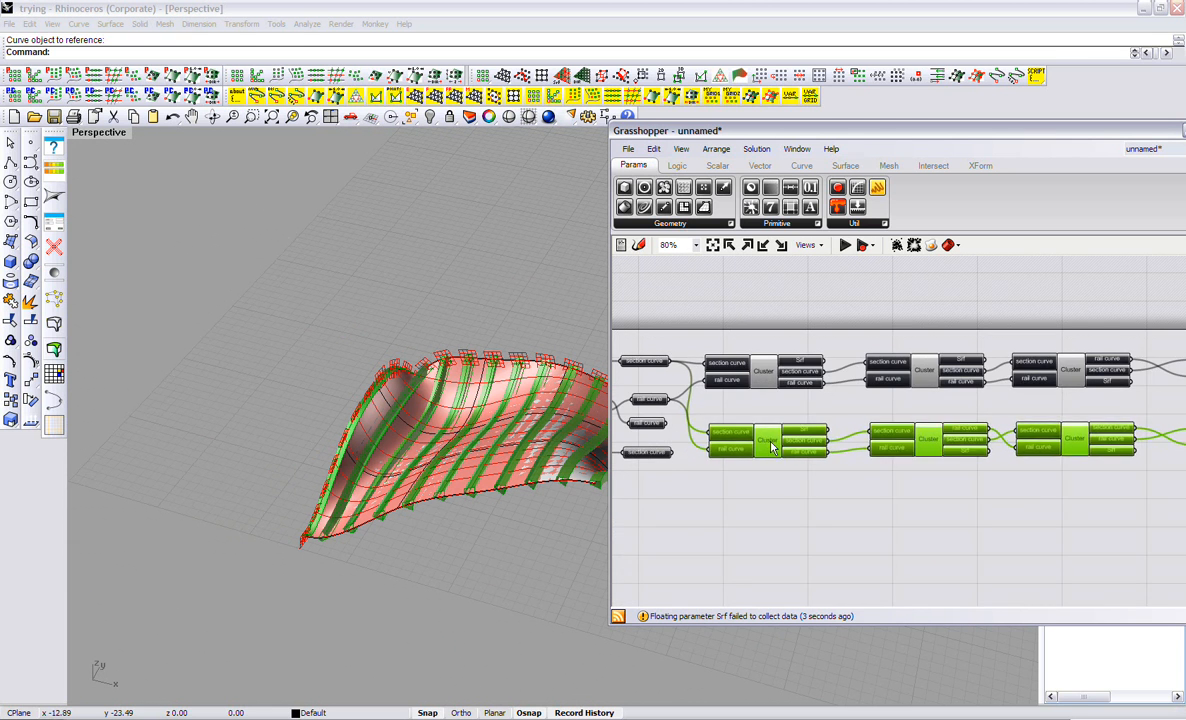
pyautogui.scroll(3)
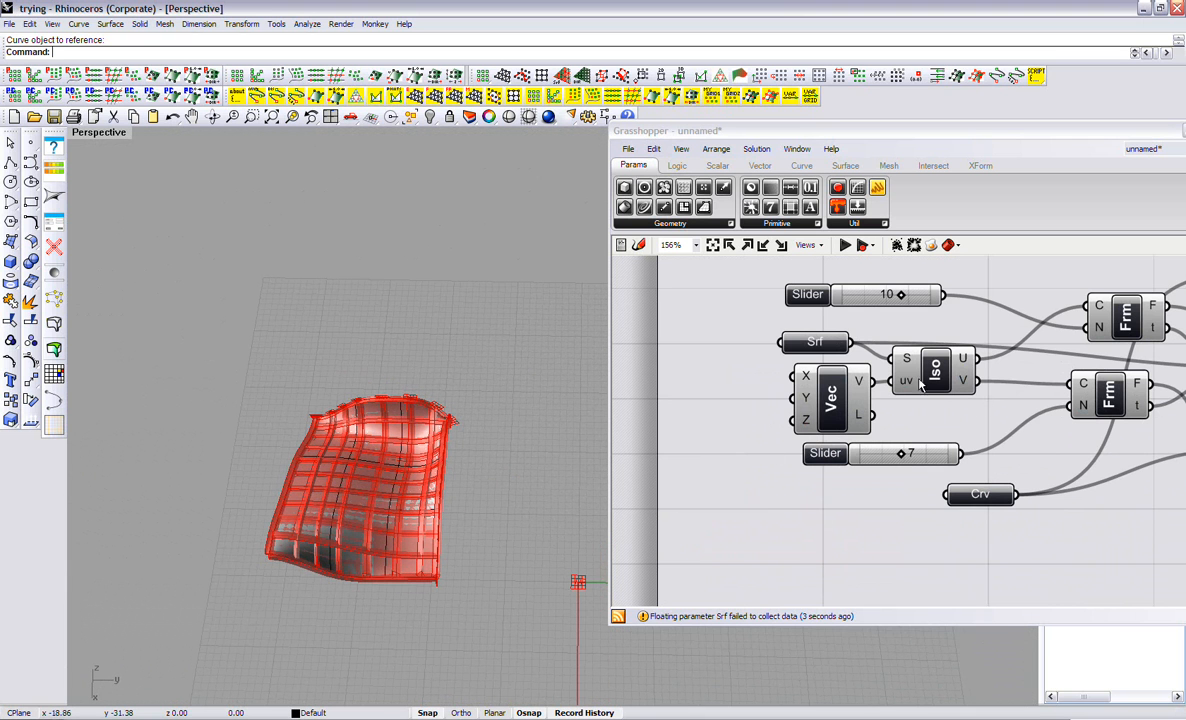
pyautogui.moveTo(900, 294); pyautogui.dragTo(862, 294)
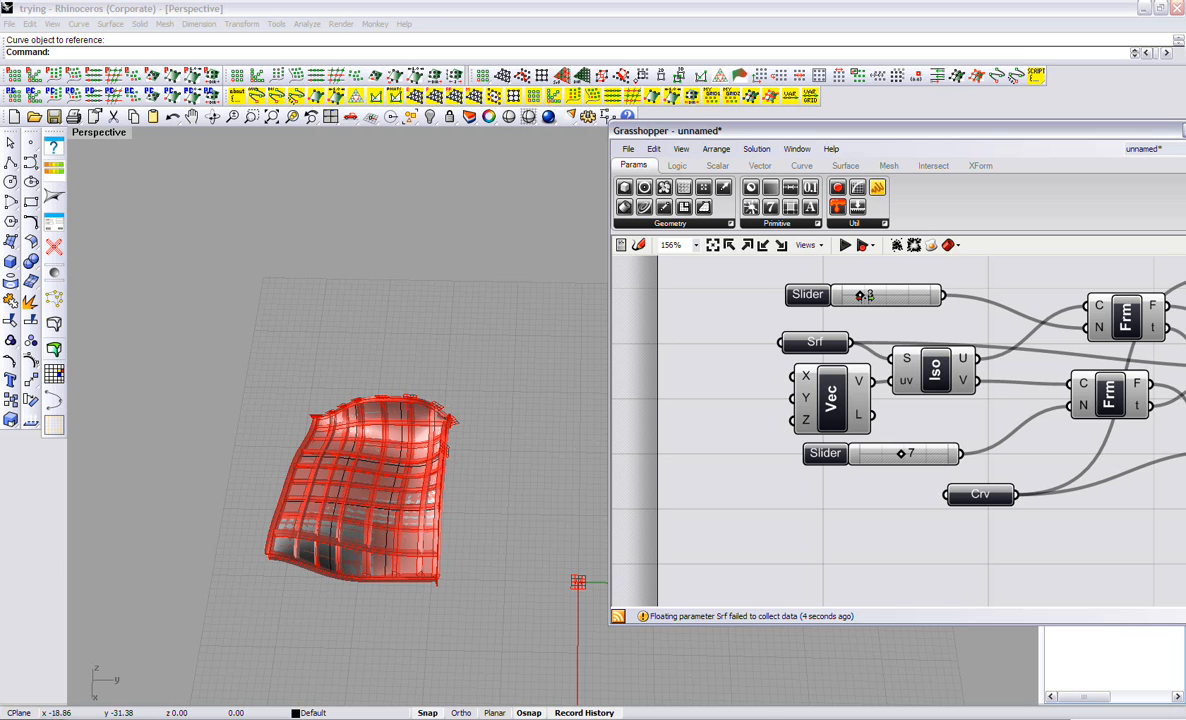